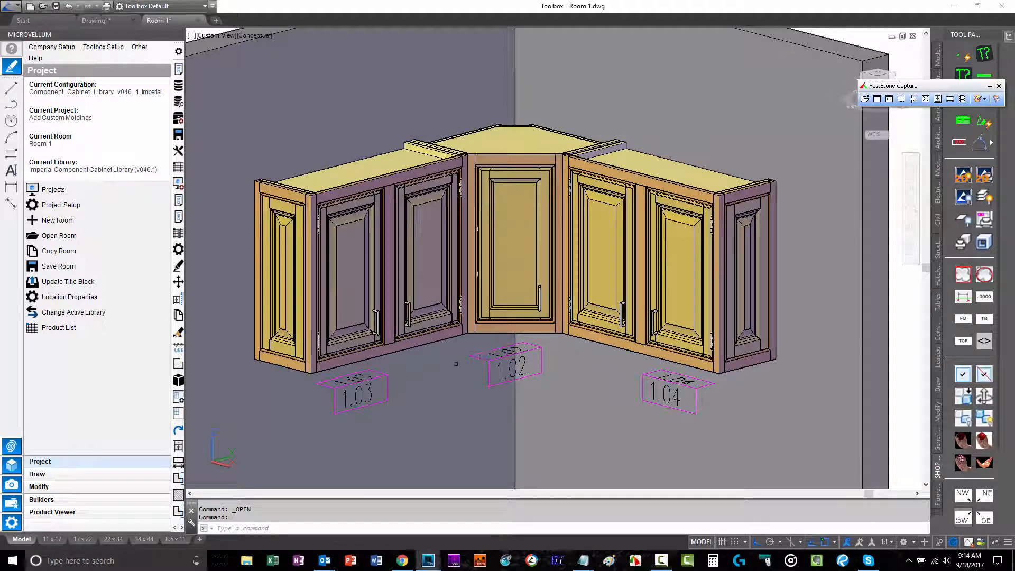
mouse_move(455, 364)
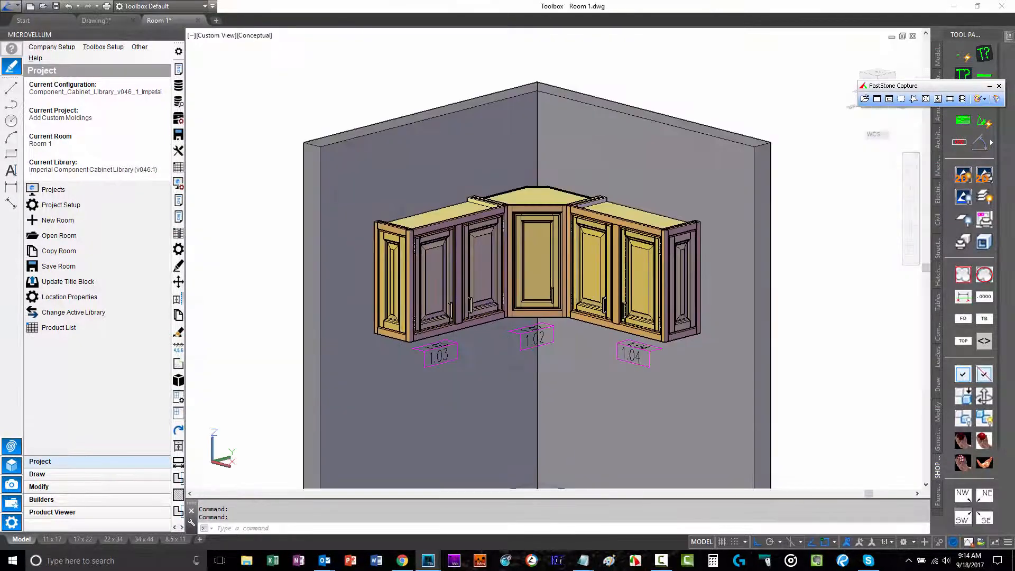
Switch the Microvellum palette to the Draw tab for room components.
left_click(37, 473)
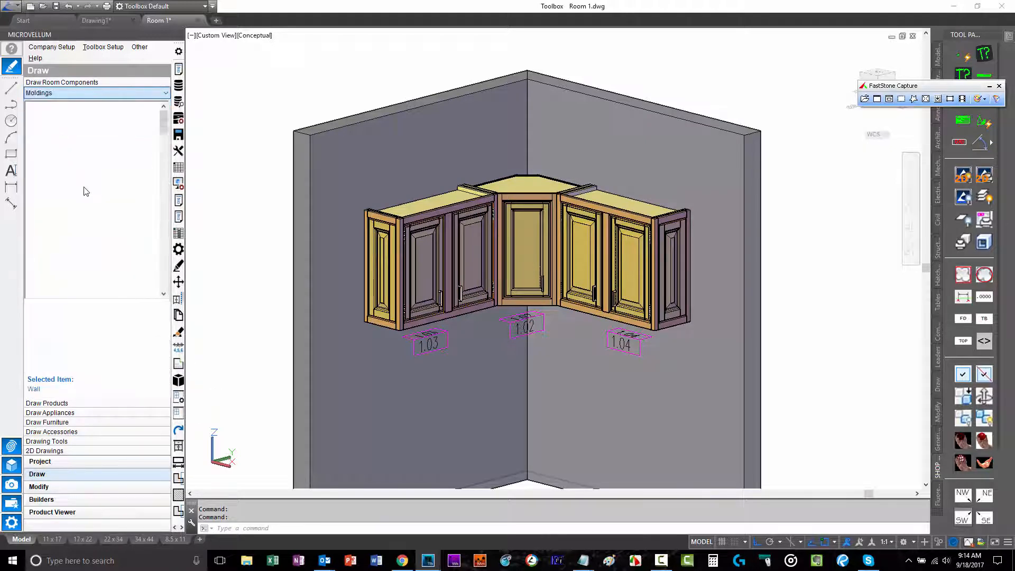
Load the moldings list and preview the BasAWI8321 and BasAWI8325 profiles.
left_click(164, 92)
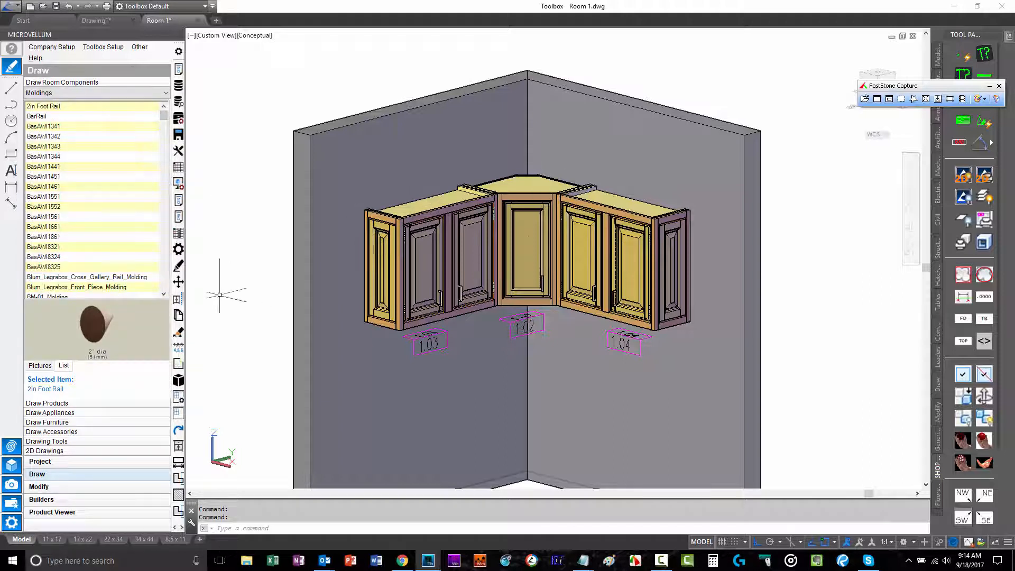
mouse_move(622, 246)
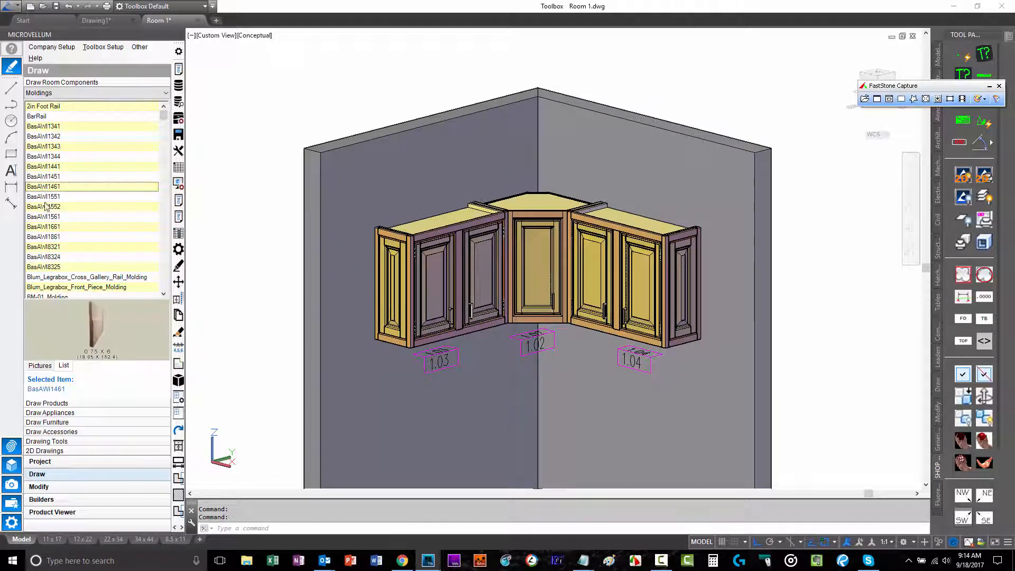
left_click(43, 246)
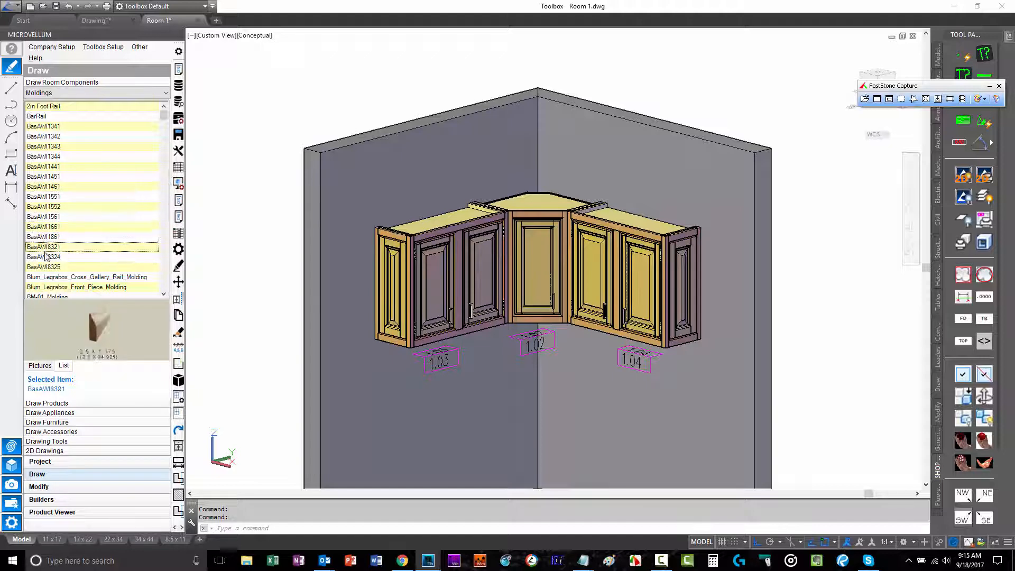
left_click(44, 267)
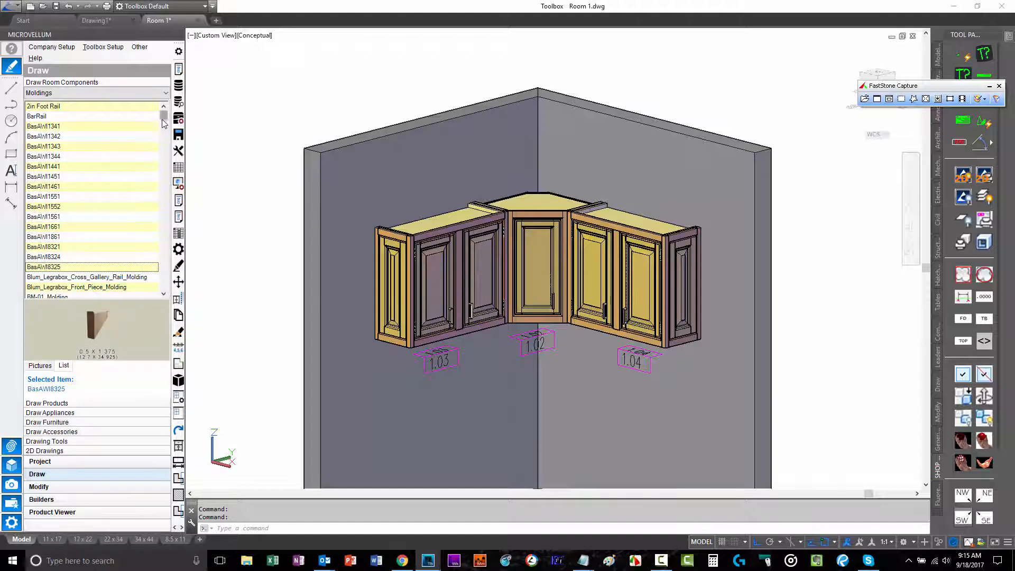
scroll("down", 3)
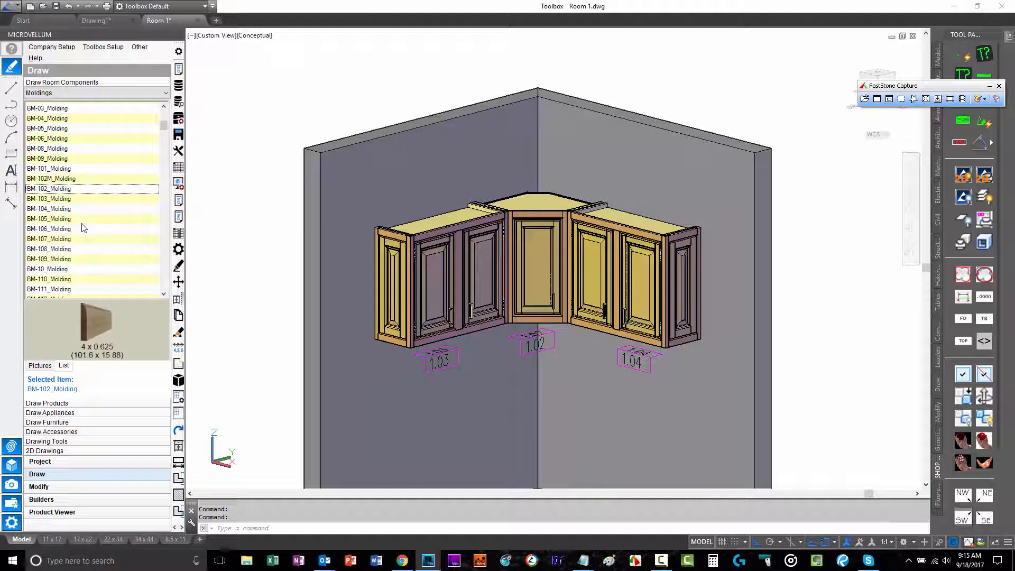
mouse_move(214, 287)
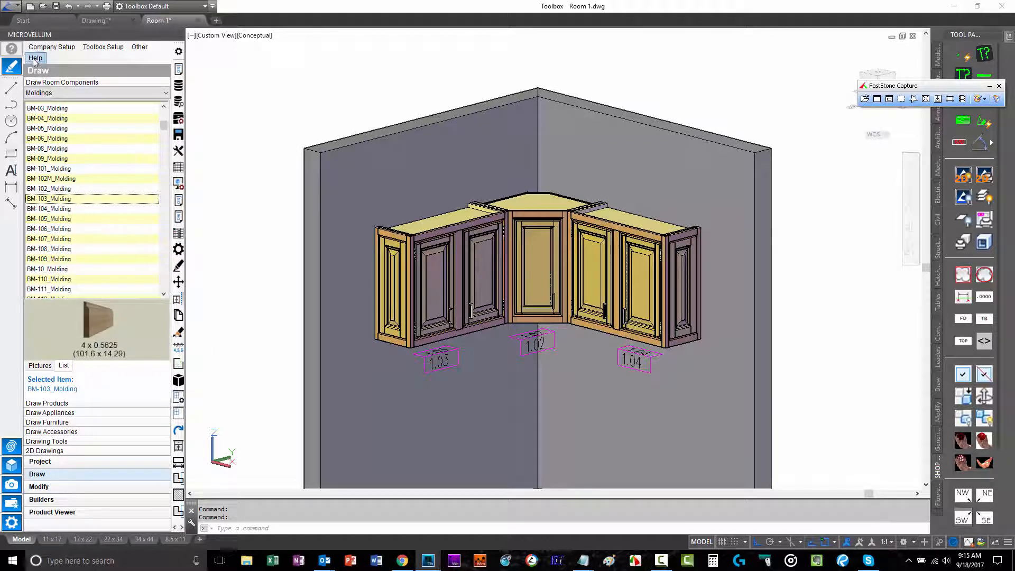
Browse to Factory Data from the Help menu.
left_click(35, 57)
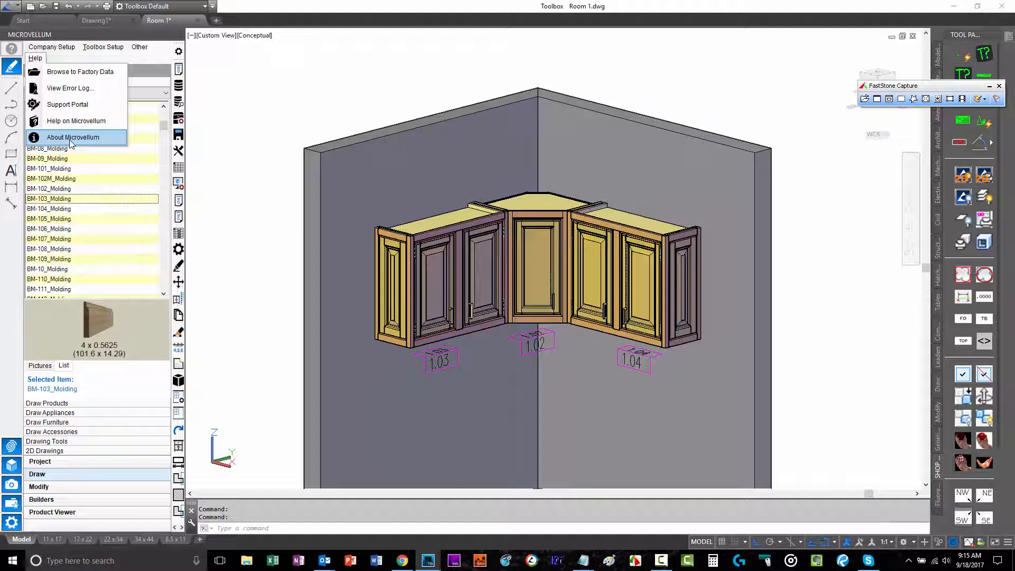
left_click(80, 71)
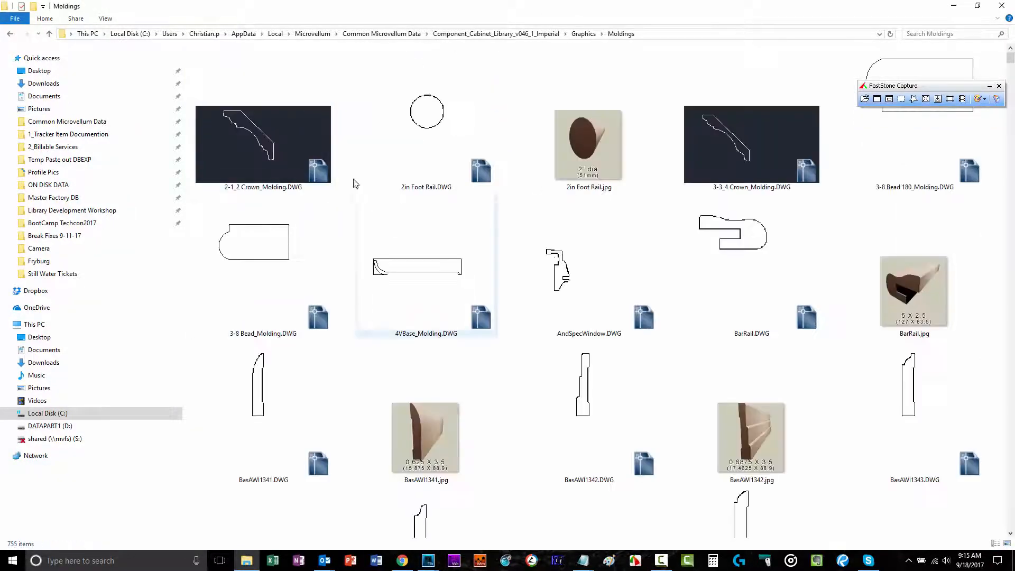
left_click(262, 144)
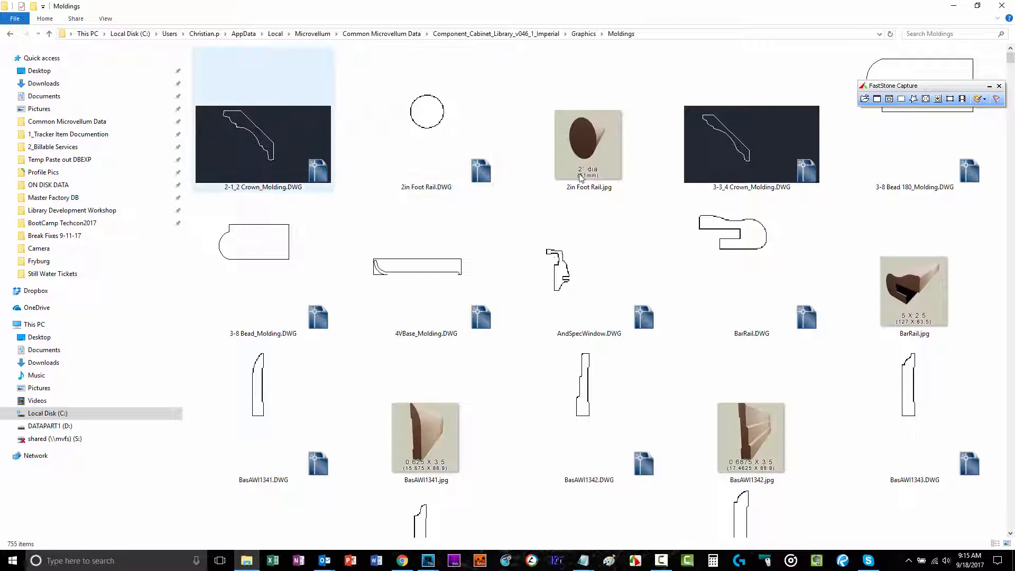
left_click(588, 144)
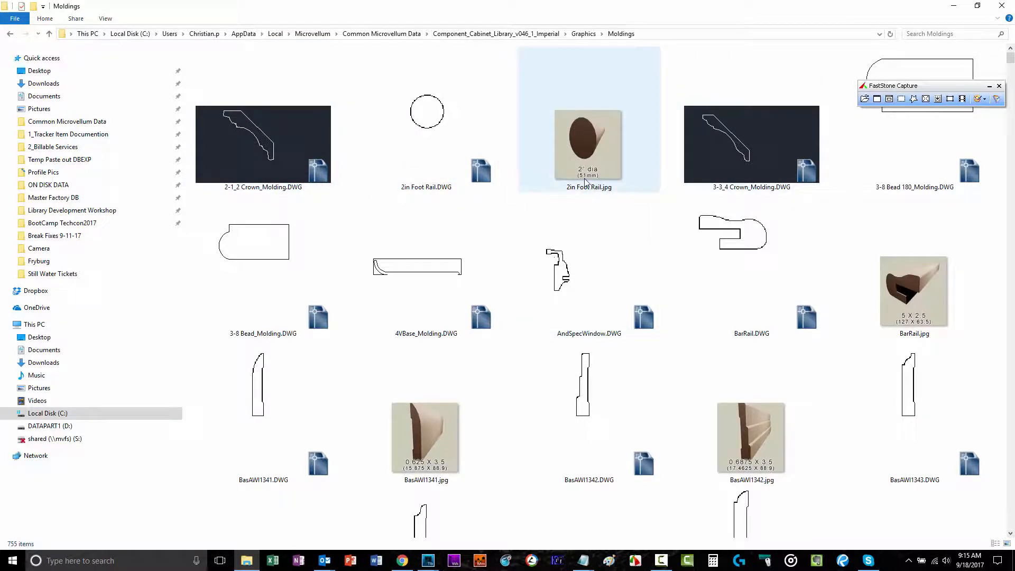
left_click(750, 144)
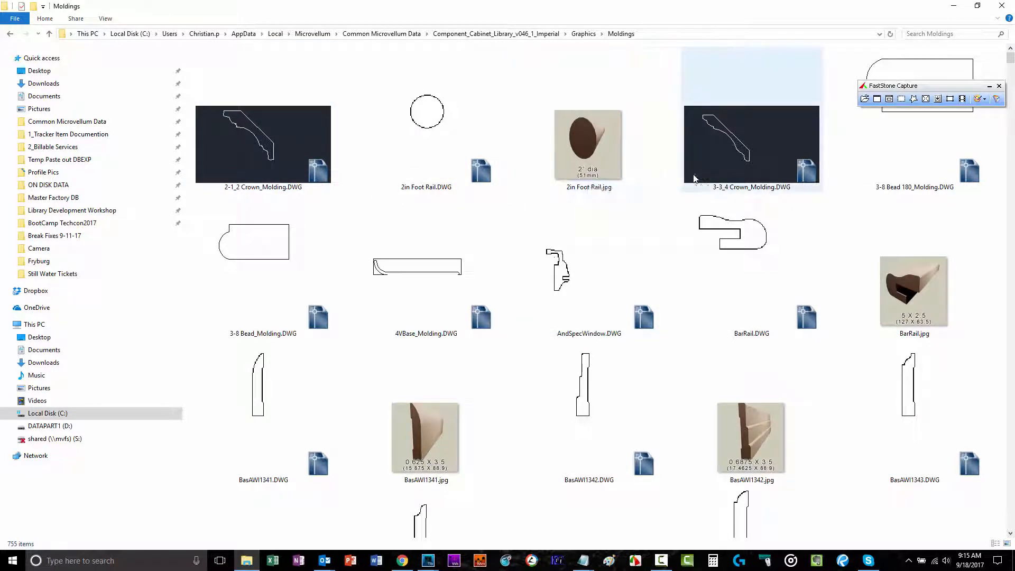
left_click(262, 144)
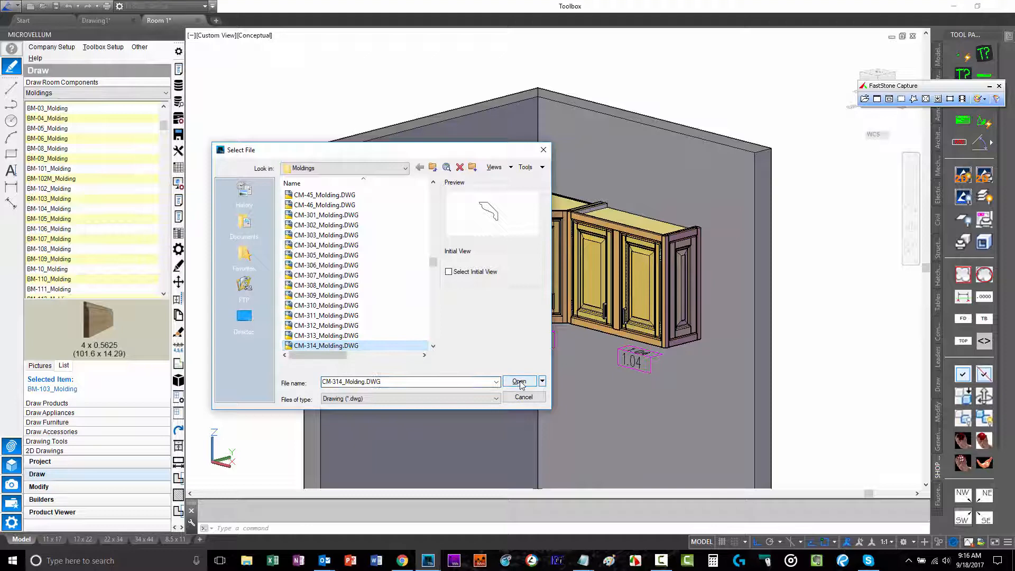
Open CM-314_Molding.DWG.
left_click(519, 381)
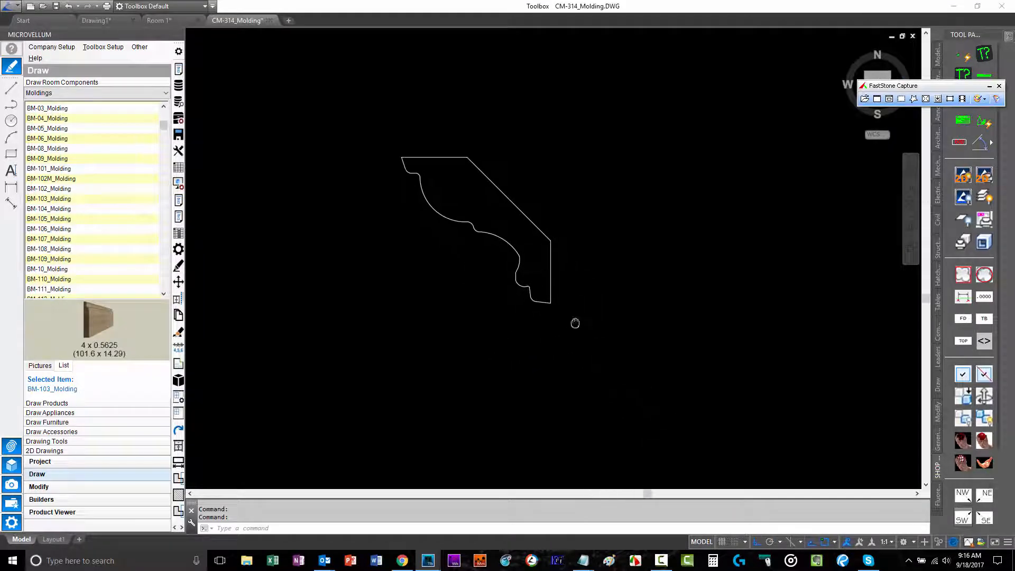
Turn on the grid and draw a stepped polyline over the CM-314 profile.
key("F7")
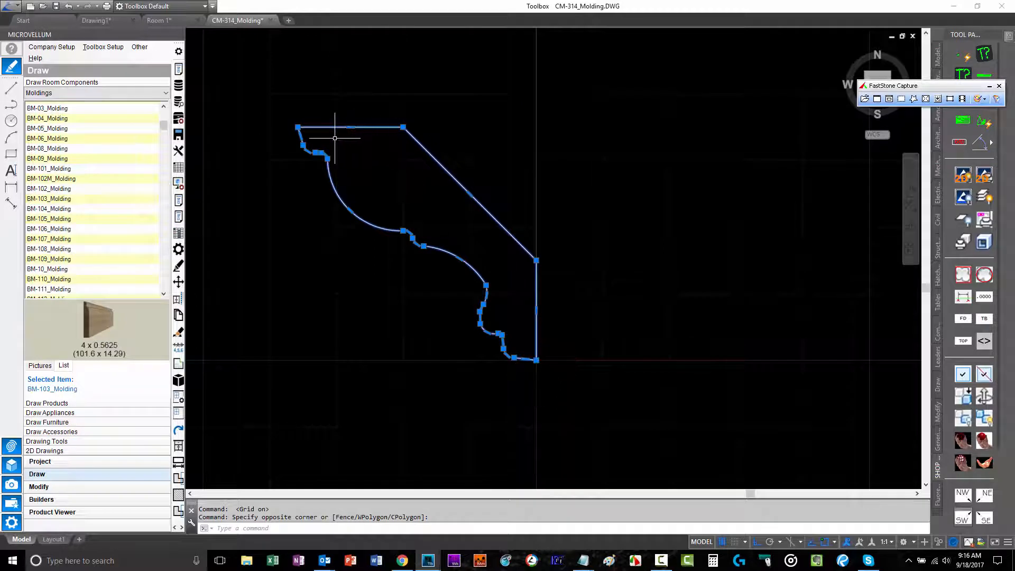
key("Escape")
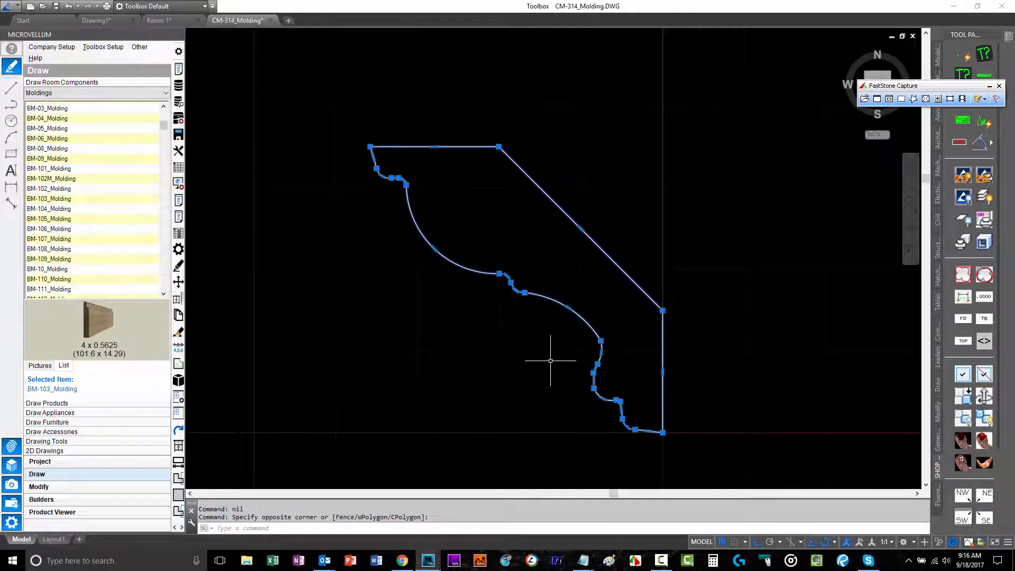
mouse_move(557, 351)
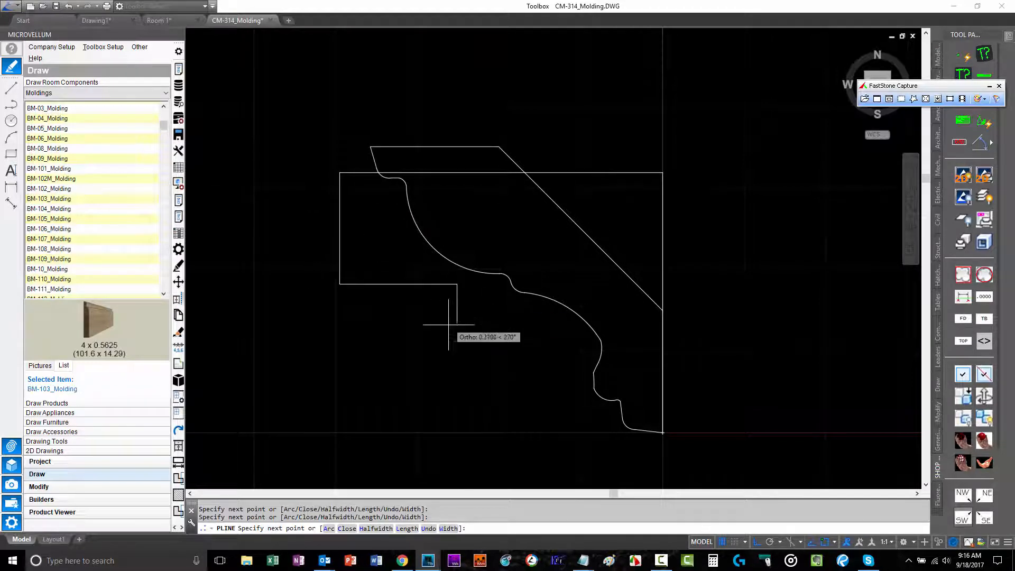
mouse_move(560, 430)
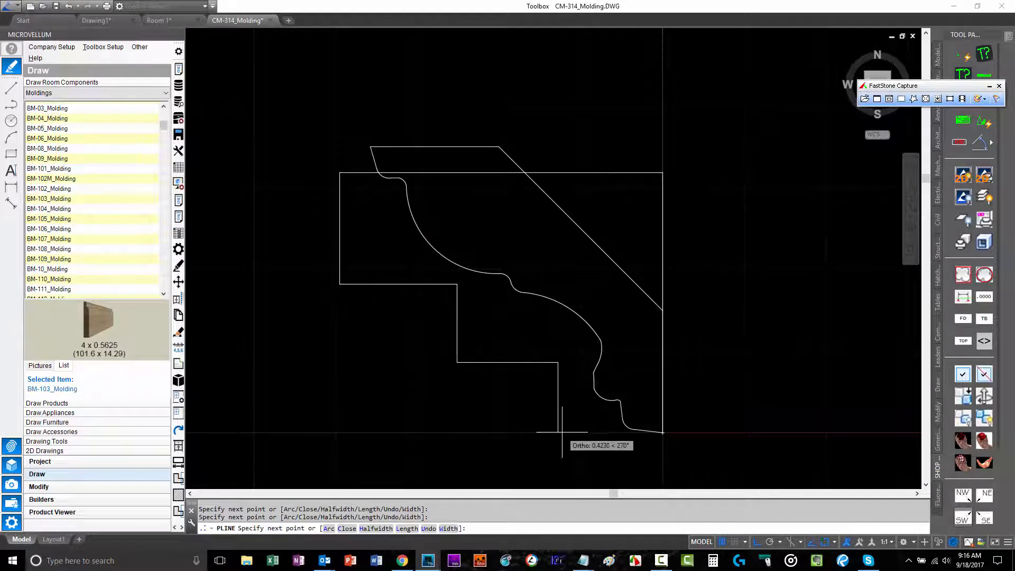
key("Escape")
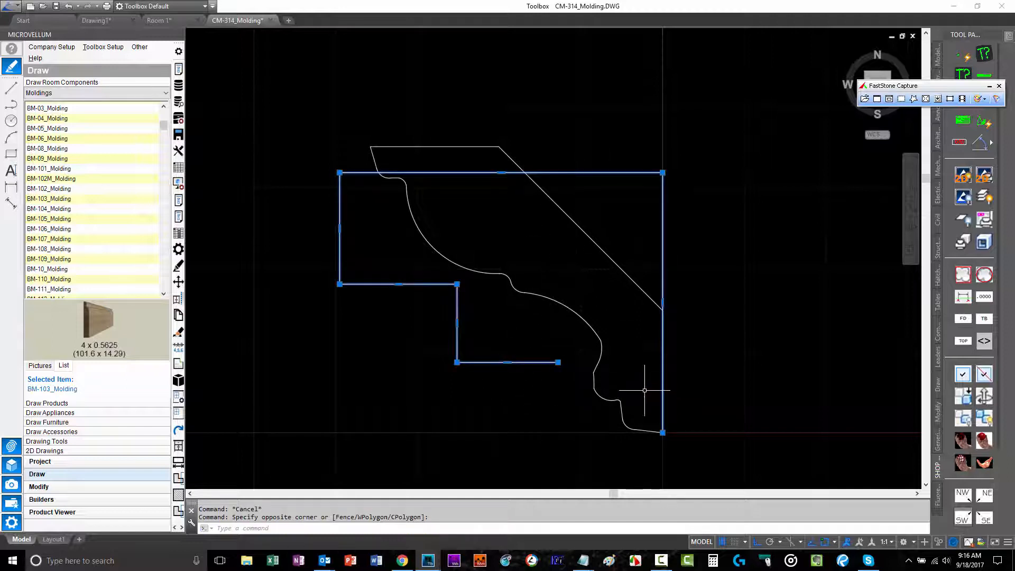
mouse_move(674, 472)
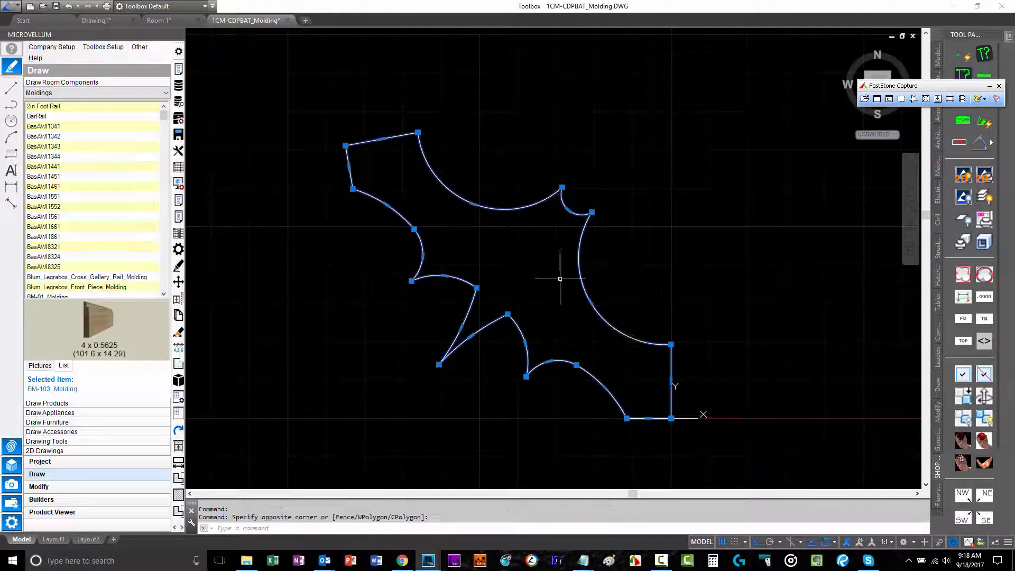
View the 1CM-CDPBAT_Molding bat profile drawing.
key("Escape")
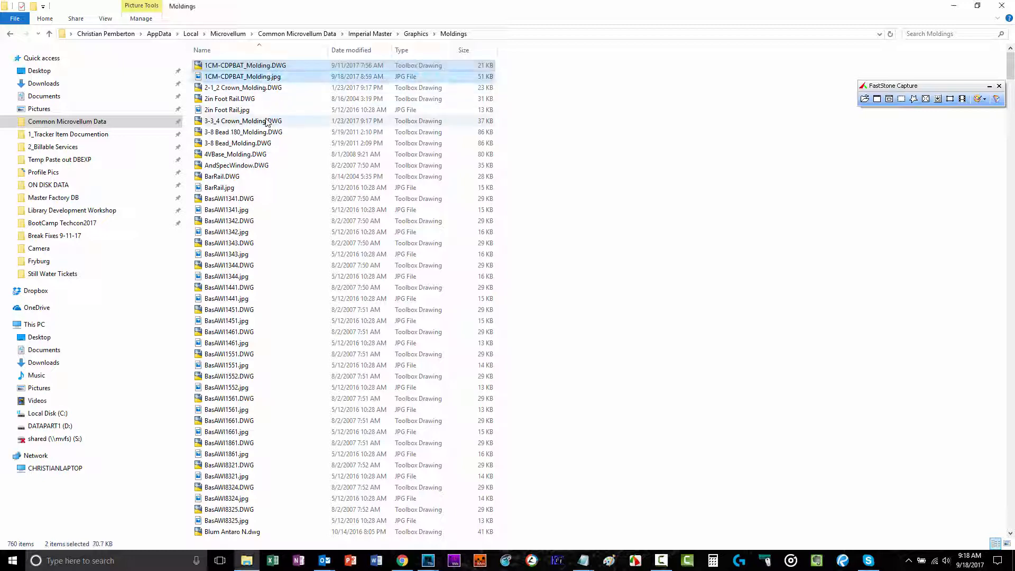
mouse_move(264, 122)
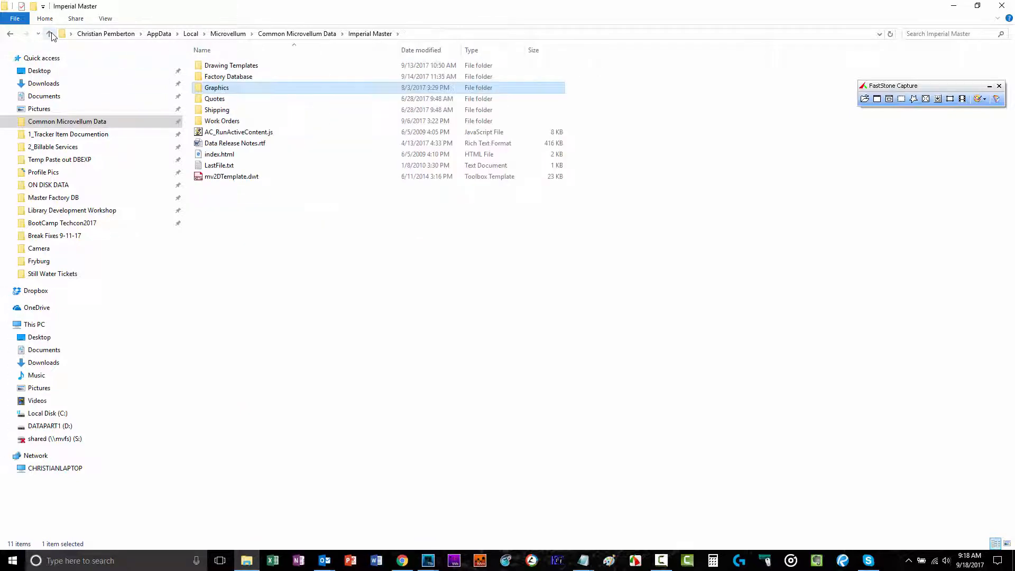
Navigate to Component_Cabinet_Library_v046_1_Imperial > Graphics > Moldings and scroll to the top.
left_click(51, 34)
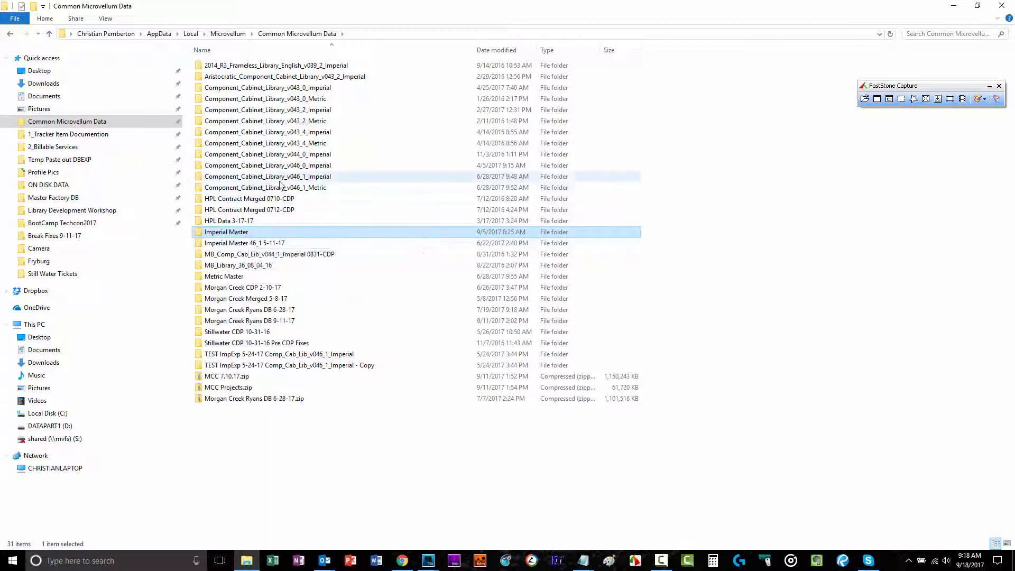
double_click(267, 176)
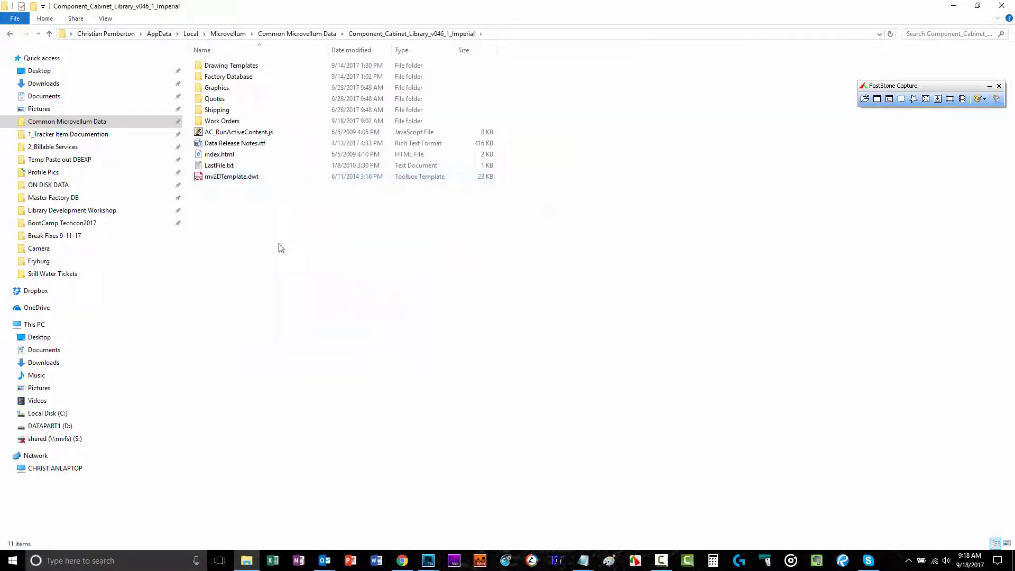
double_click(216, 87)
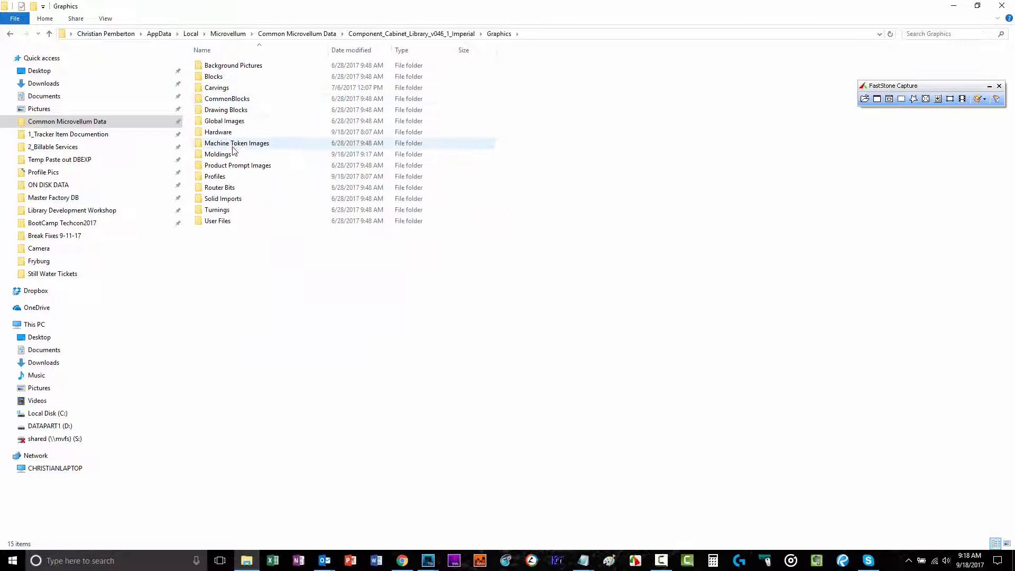
double_click(218, 154)
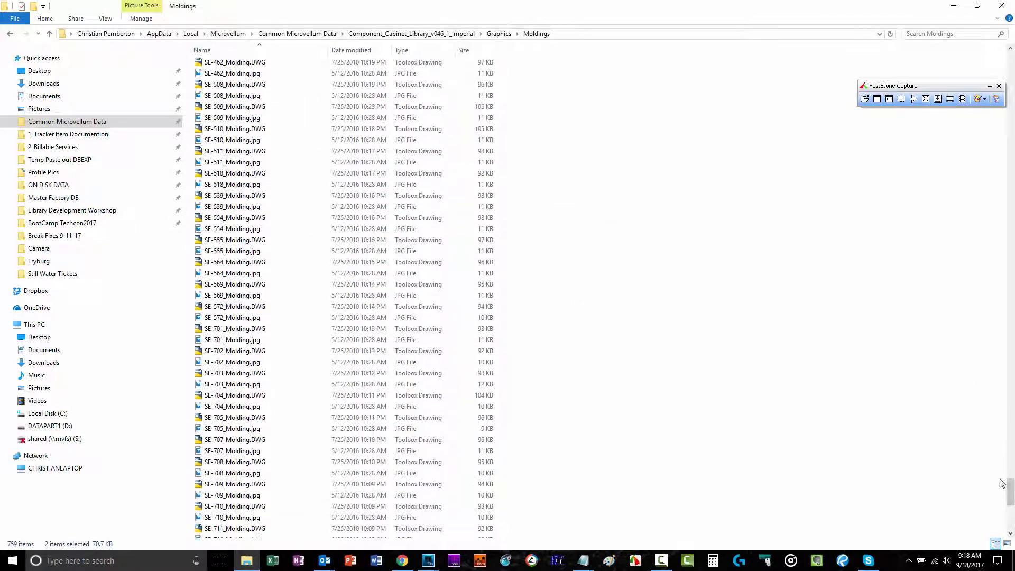
scroll("up", 3)
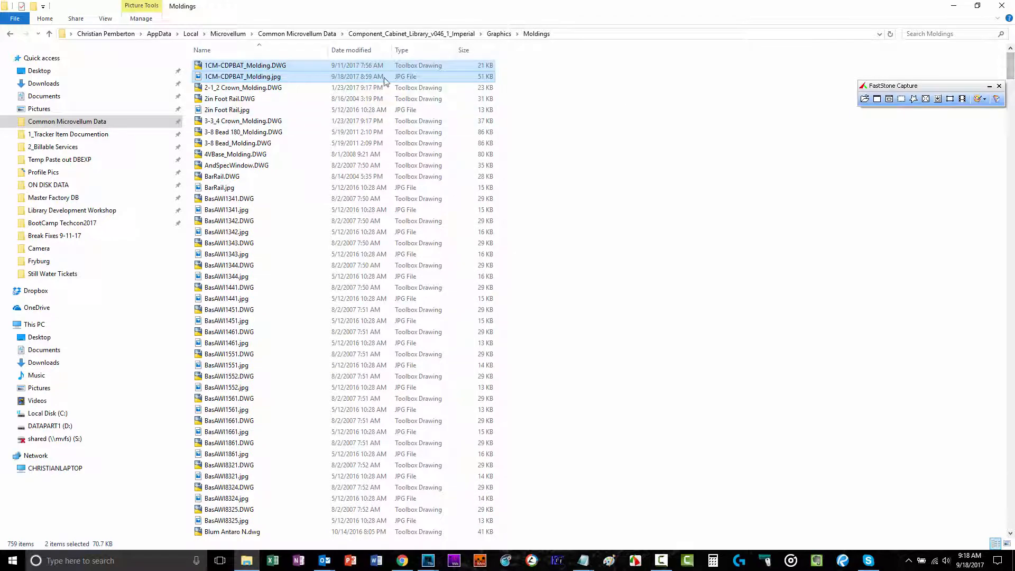
mouse_move(992, 5)
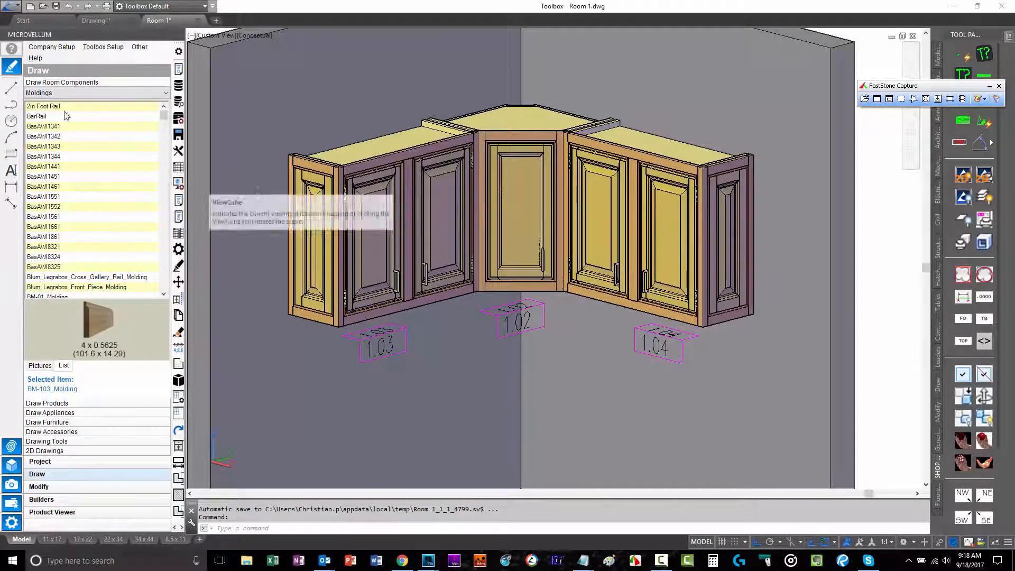
Preview 2in Foot Rail and refresh the moldings catalogue to list 1CM-CDPBAT_Molding.
left_click(43, 105)
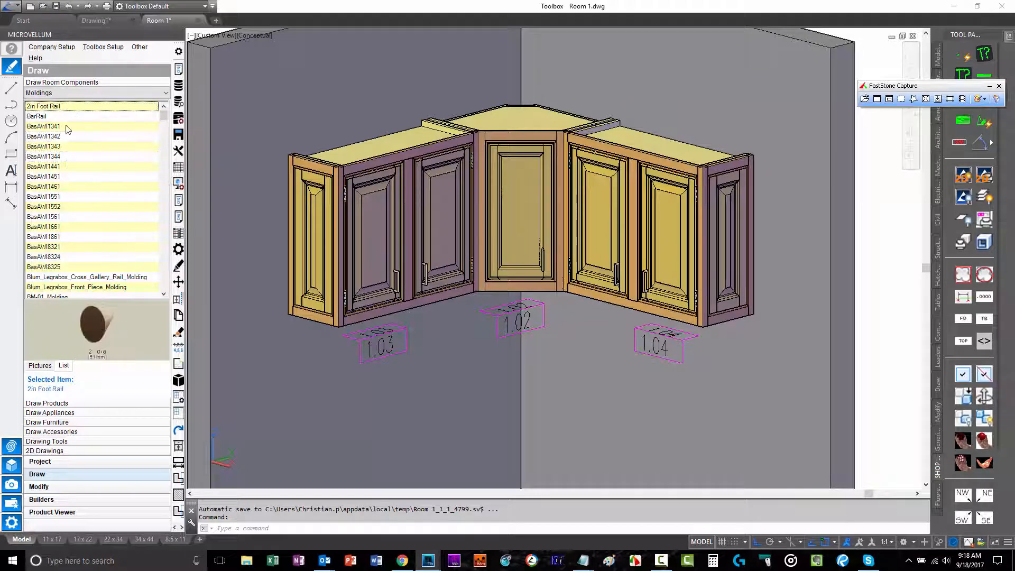
mouse_move(55, 177)
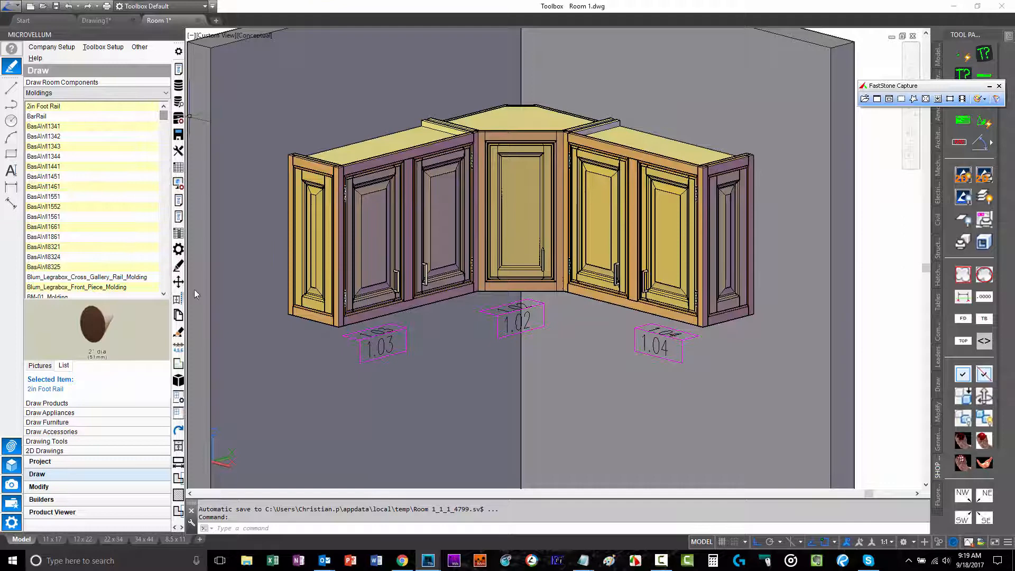
left_click(660, 560)
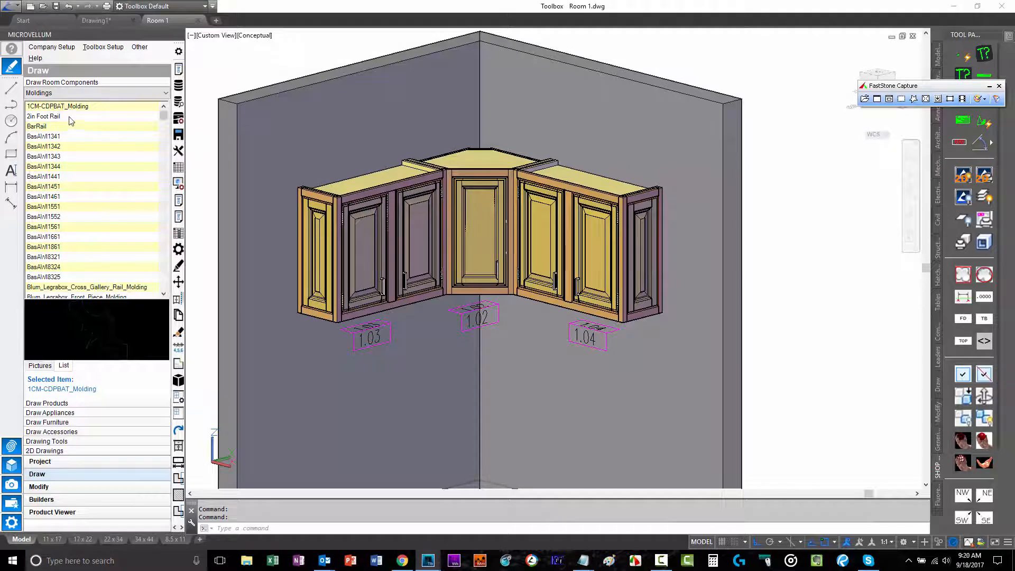
mouse_move(55, 323)
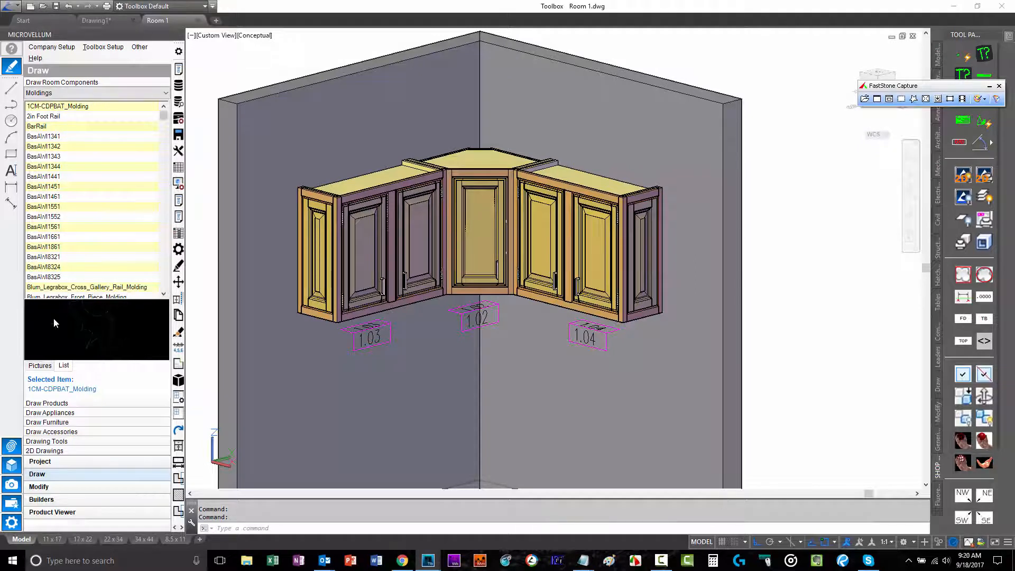
Preview 2in Foot Rail again, then select 1CM-CDPBAT_Molding.
left_click(44, 116)
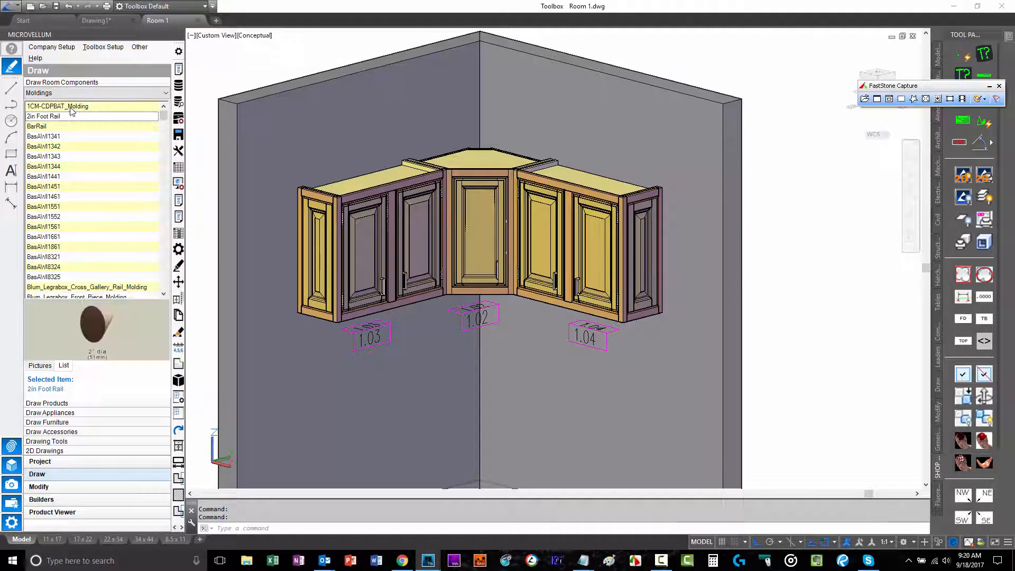
left_click(57, 106)
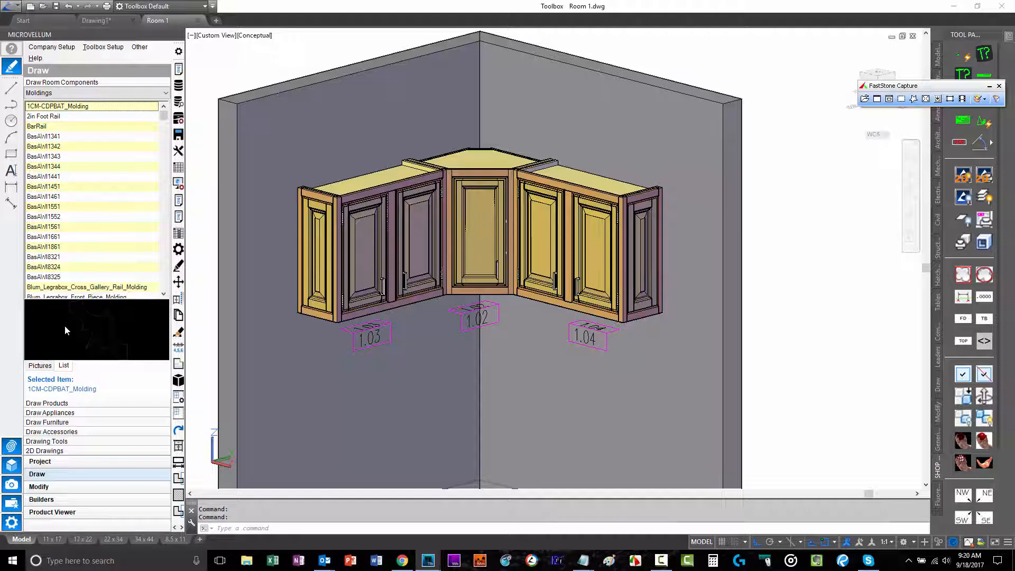
mouse_move(94, 145)
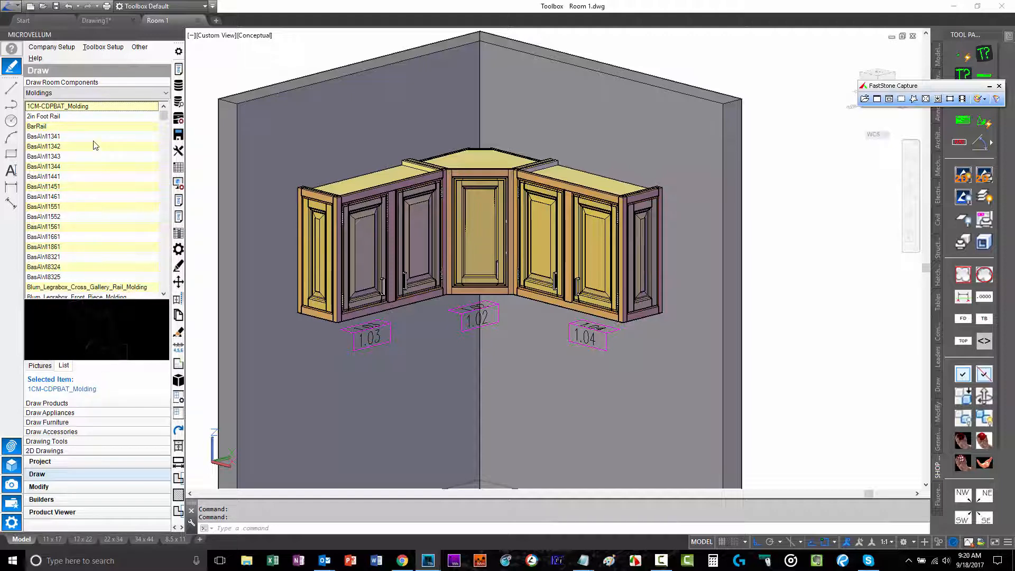
mouse_move(83, 177)
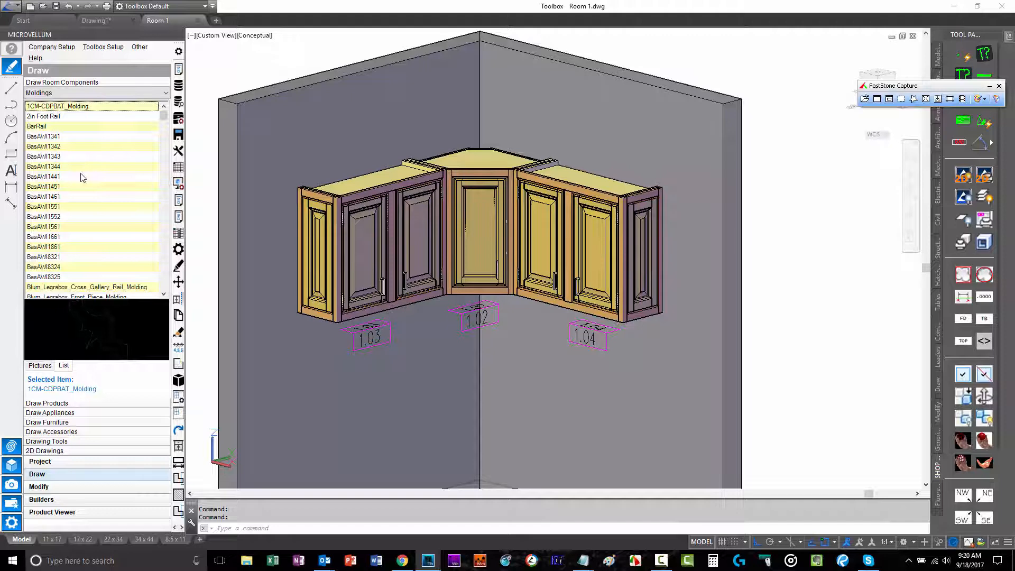
mouse_move(59, 176)
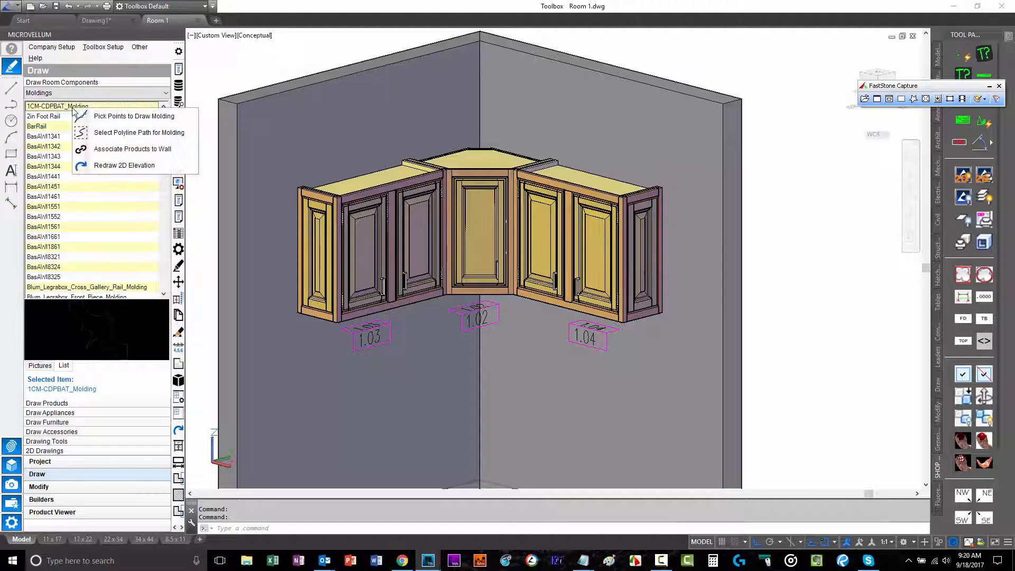
mouse_move(132, 116)
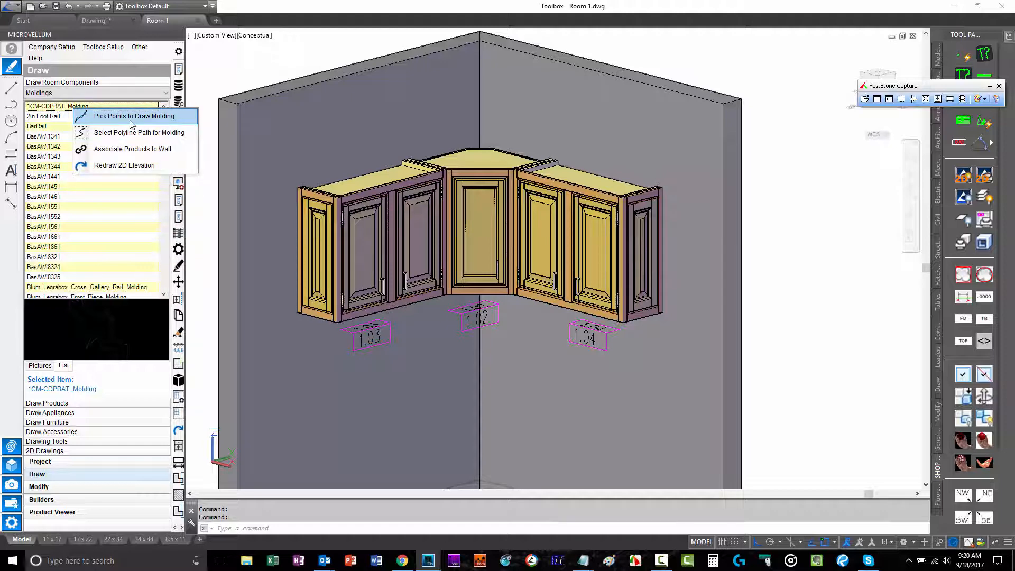
Start Pick Points to Draw Molding and pick points along the corner cabinet tops.
left_click(133, 116)
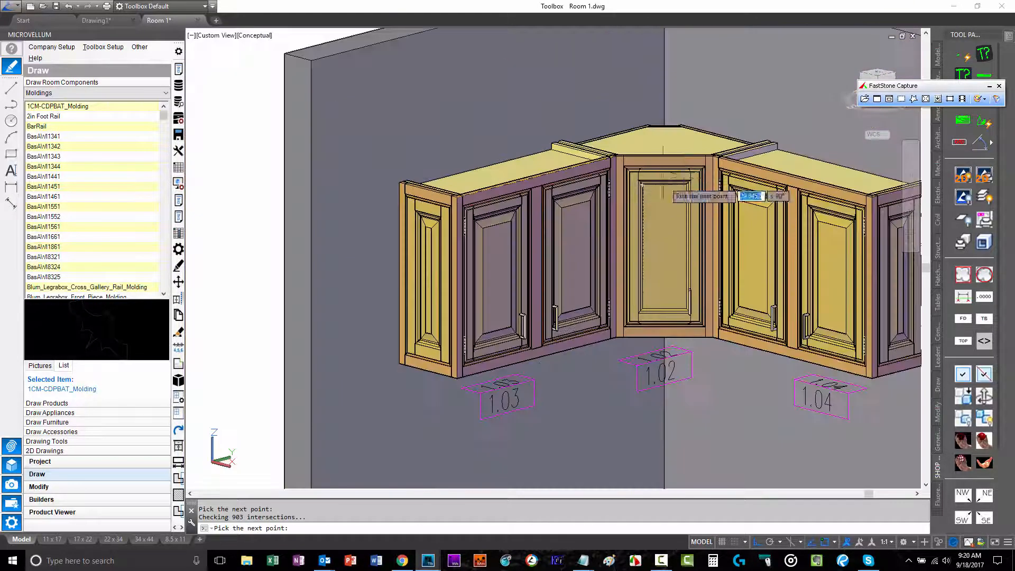
scroll("up", 3)
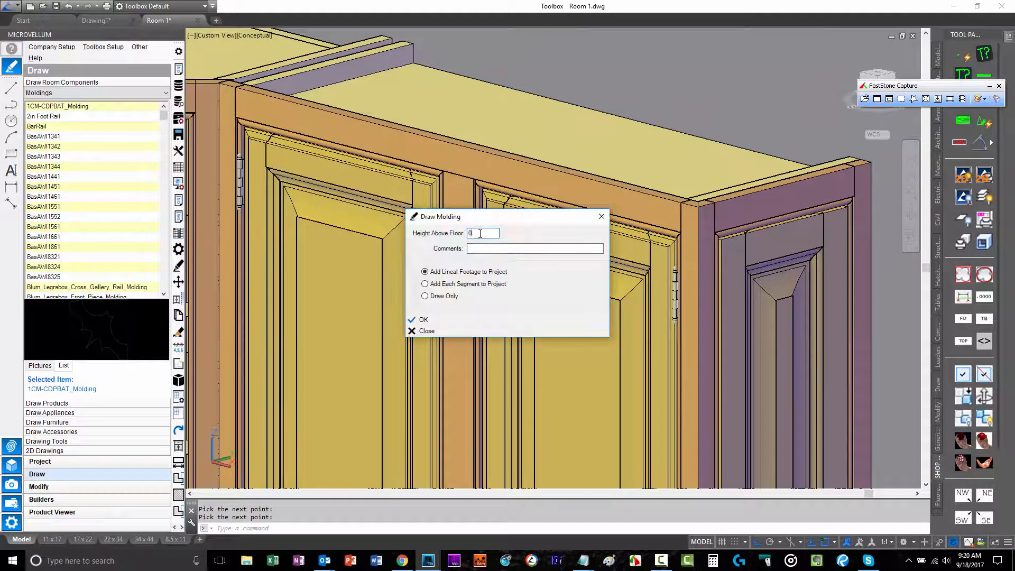
Place the bat molding 84 above the floor, adding its lineal footage to the project.
type("84")
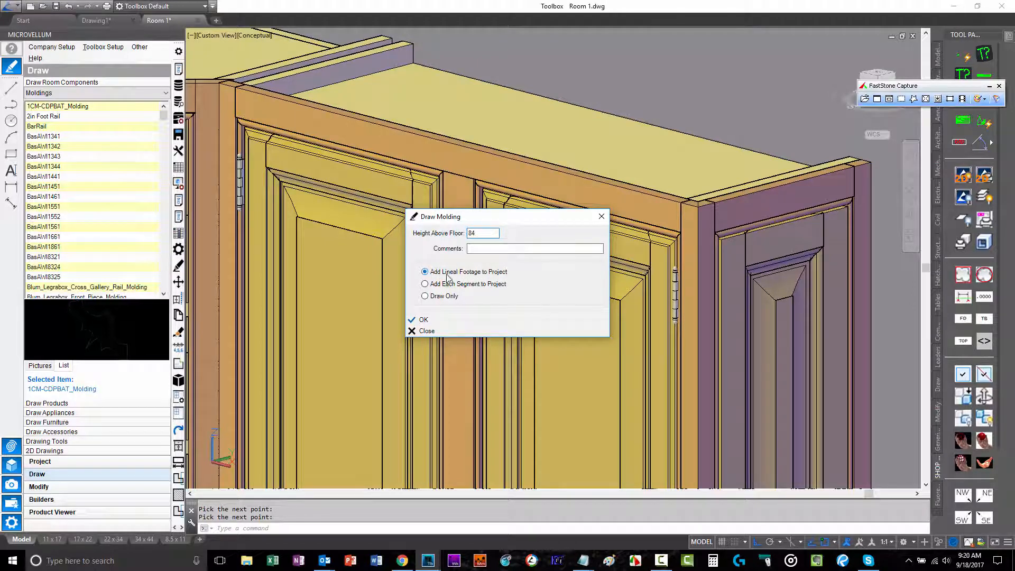
mouse_move(424, 319)
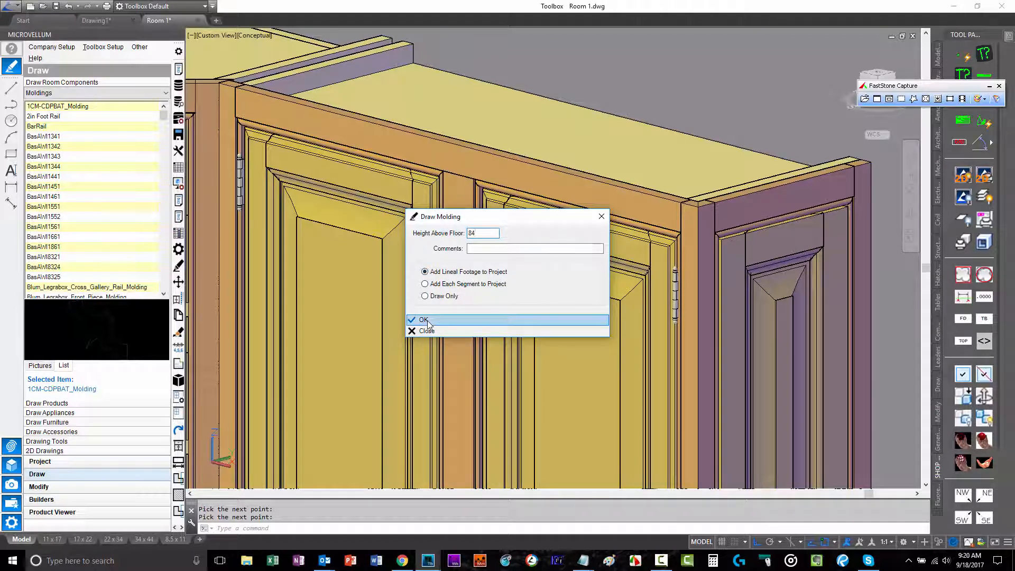
left_click(424, 320)
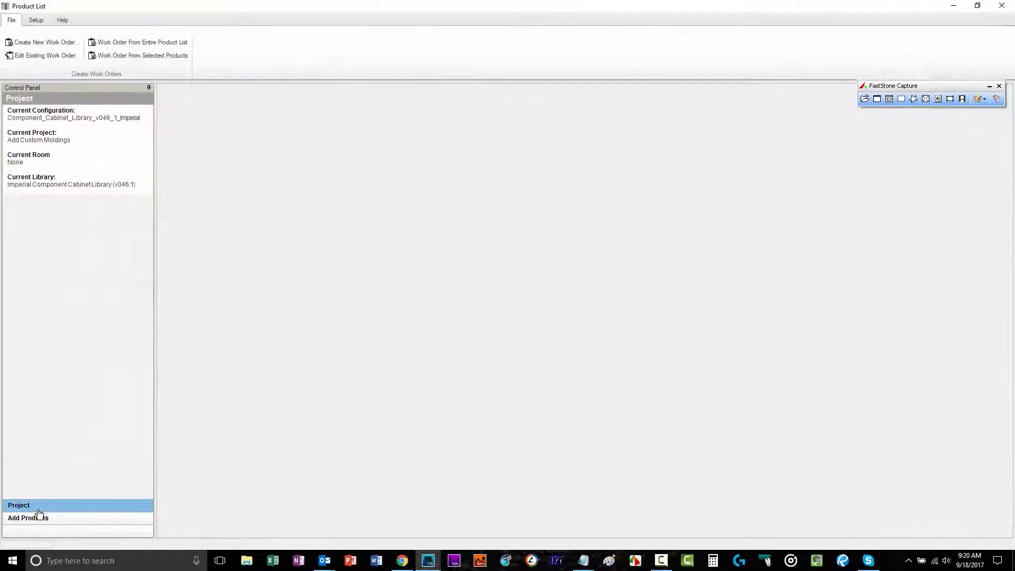
Inspect Molding 1.05's parts: one 1CM-CDPBAT_Molding part, 113.5565 long.
left_click(28, 517)
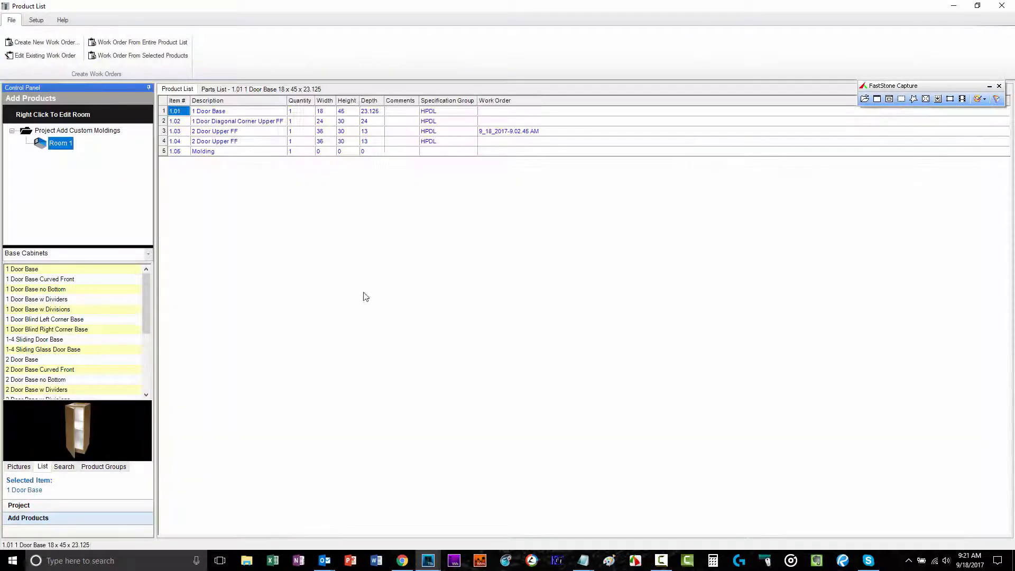
left_click(202, 150)
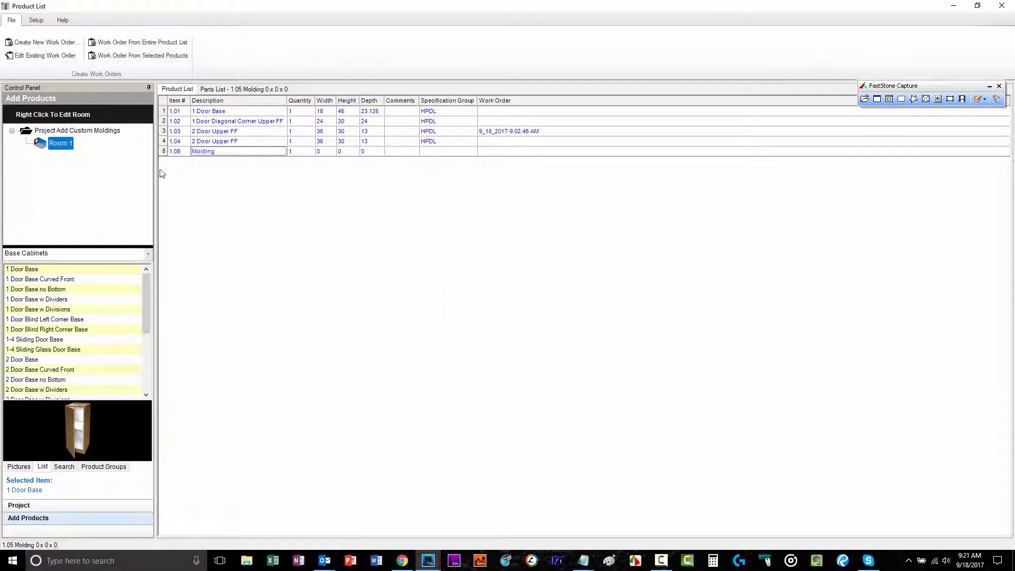
mouse_move(279, 162)
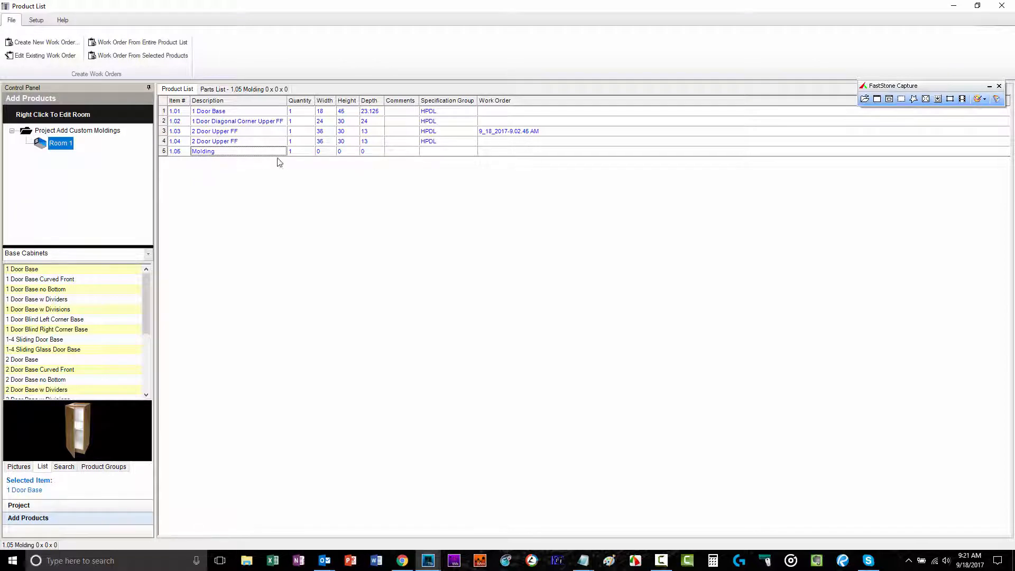
mouse_move(240, 98)
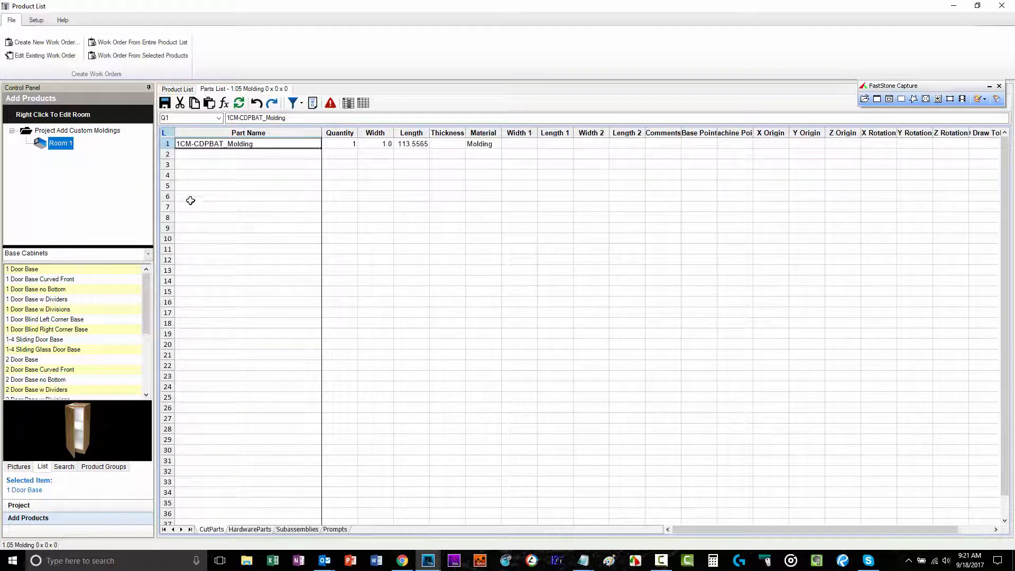
left_click(412, 144)
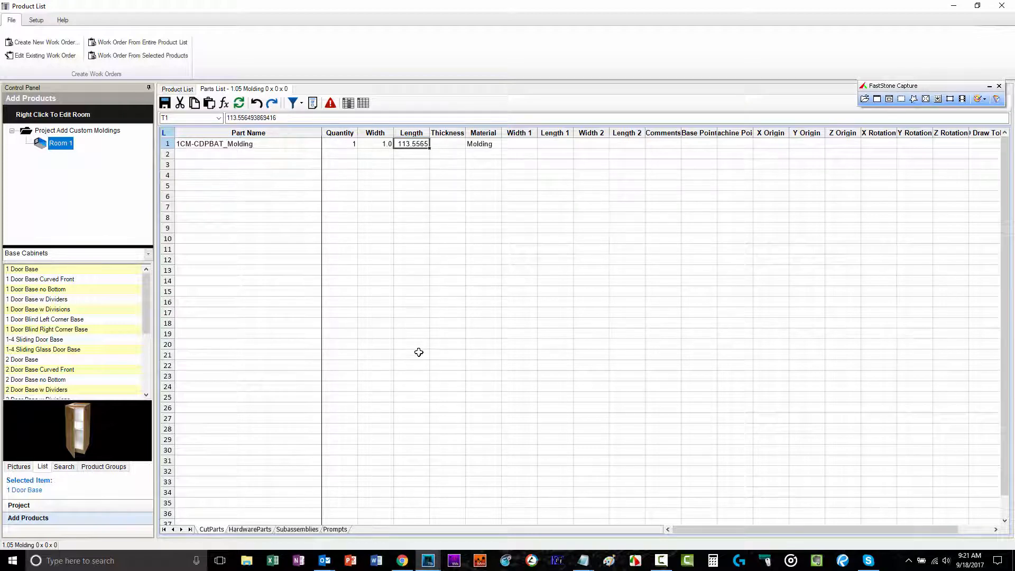
mouse_move(364, 363)
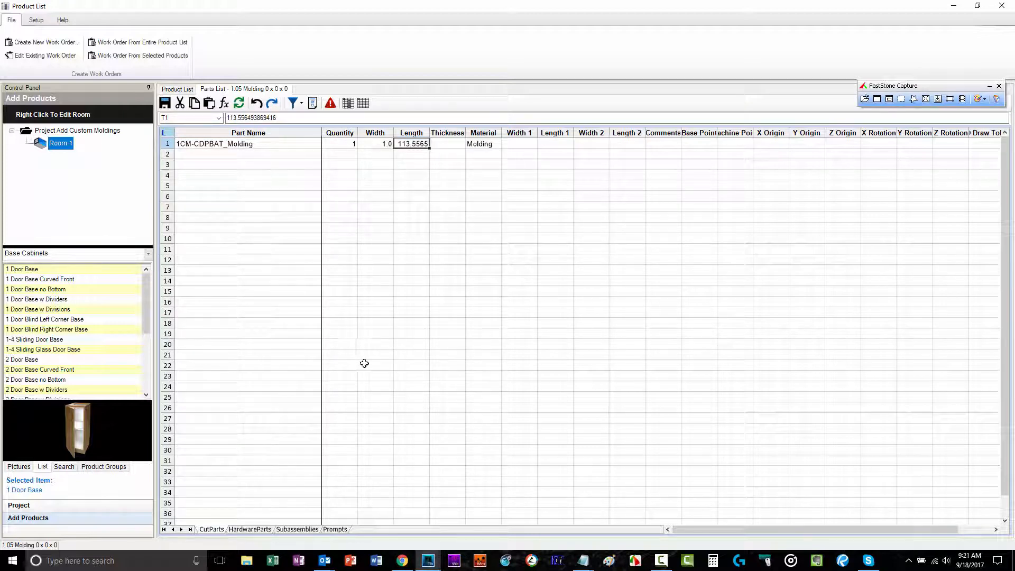
mouse_move(364, 397)
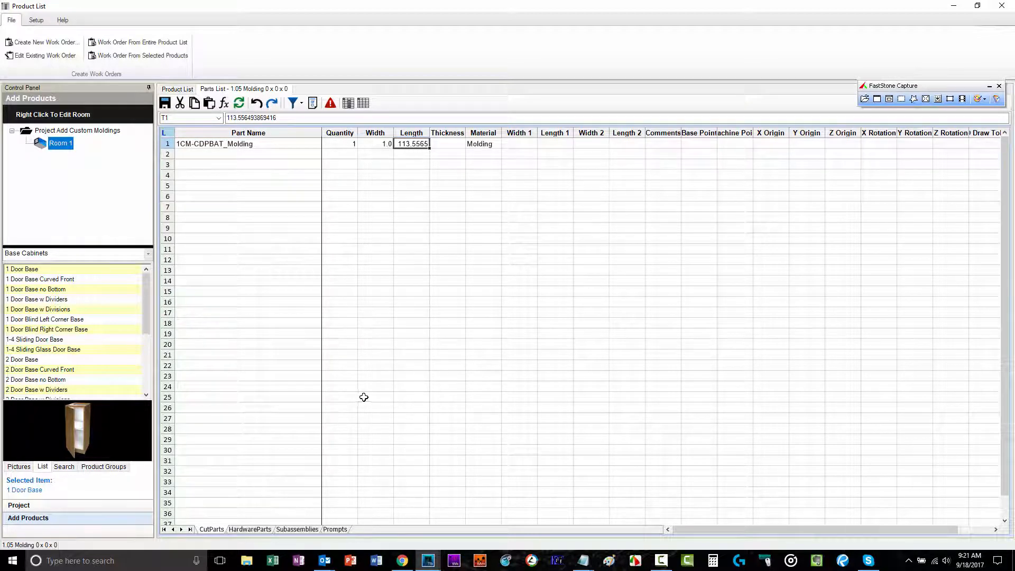
mouse_move(412, 235)
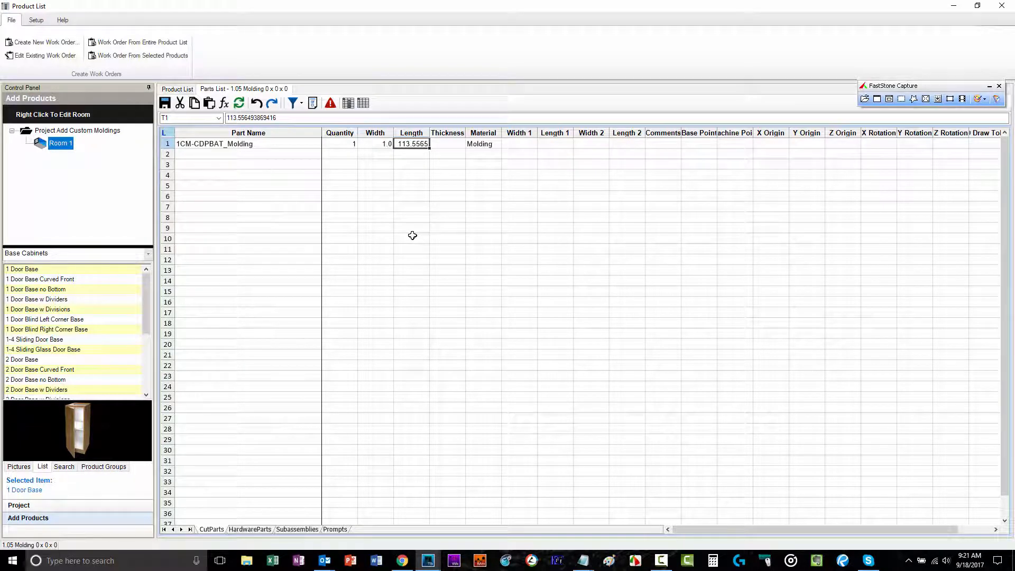
left_click(176, 89)
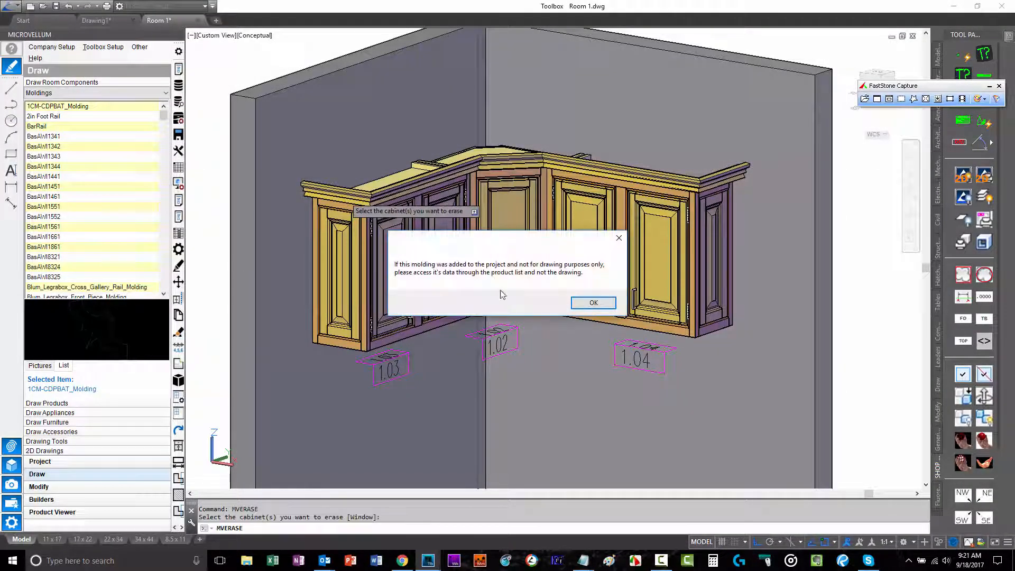
mouse_move(395, 280)
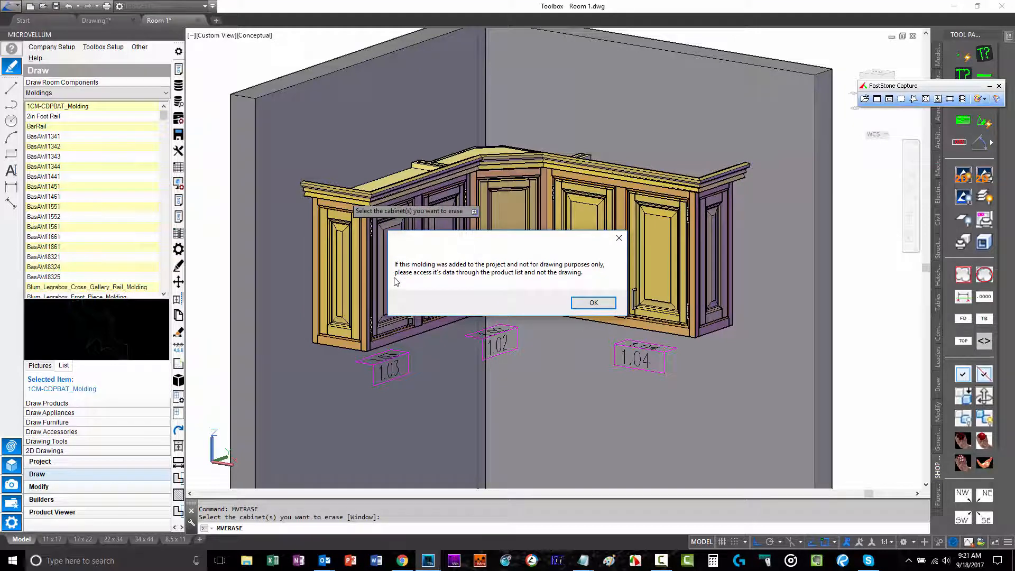
mouse_move(604, 288)
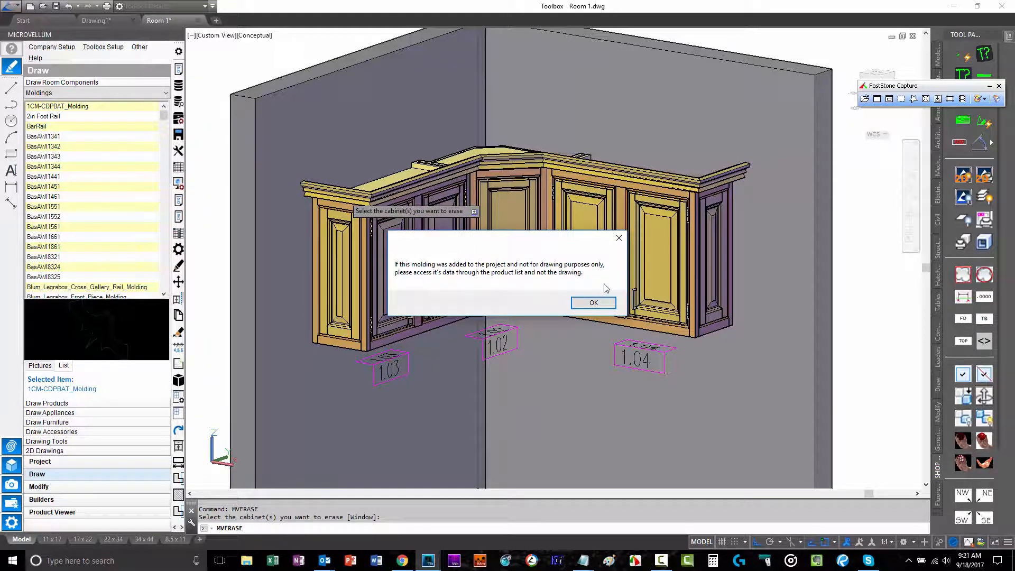
mouse_move(614, 268)
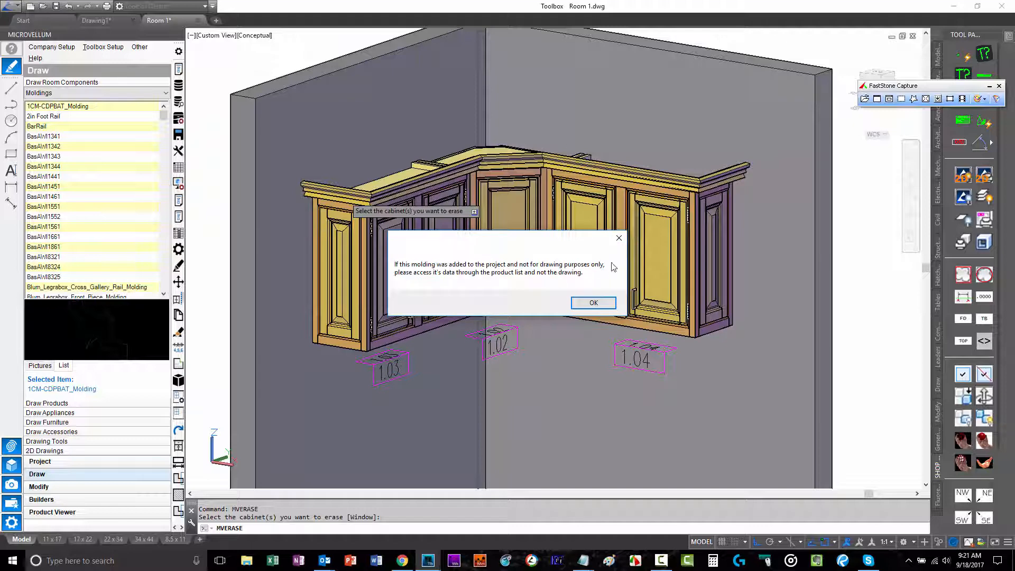
Dismiss the project molding warning and cancel the erase of the crown molding.
left_click(592, 303)
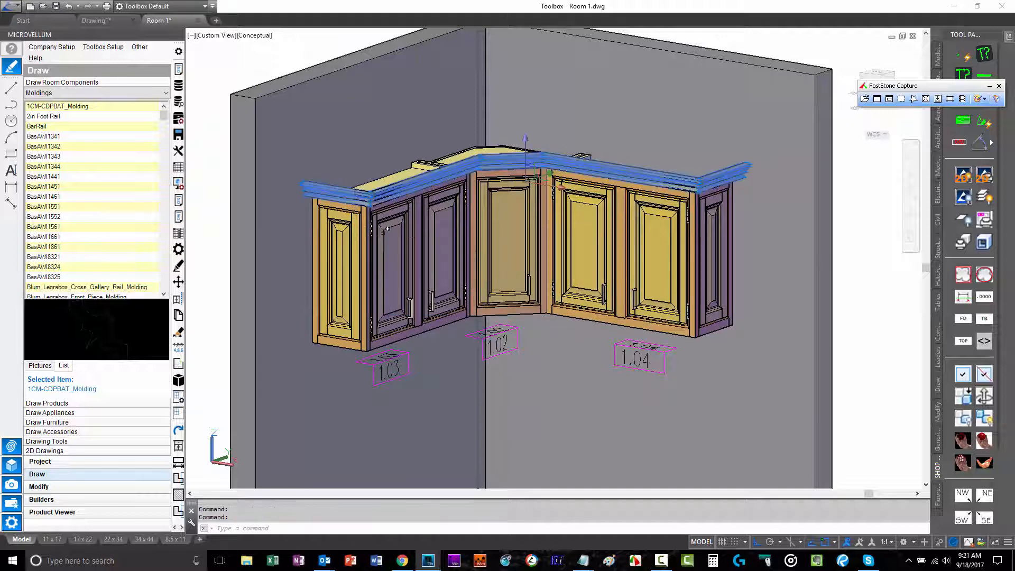
key("Escape")
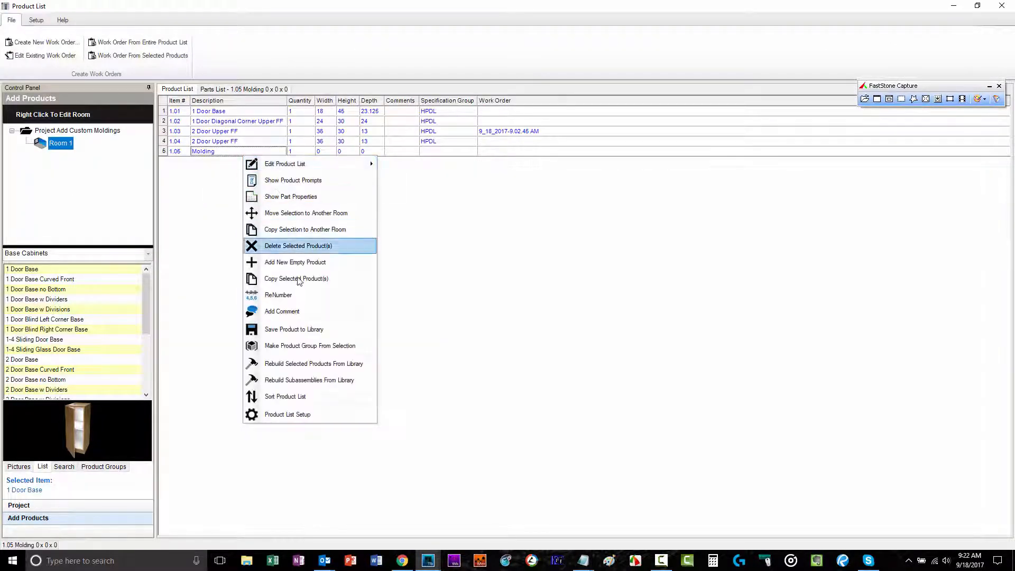
Delete Molding 1.05 from the Product List and confirm with Yes.
left_click(298, 246)
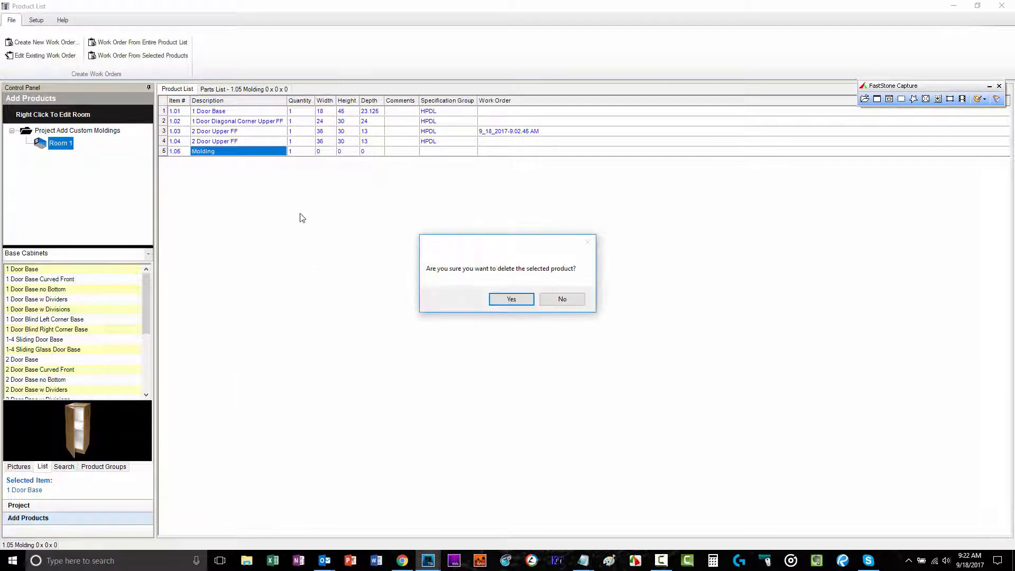
left_click(510, 298)
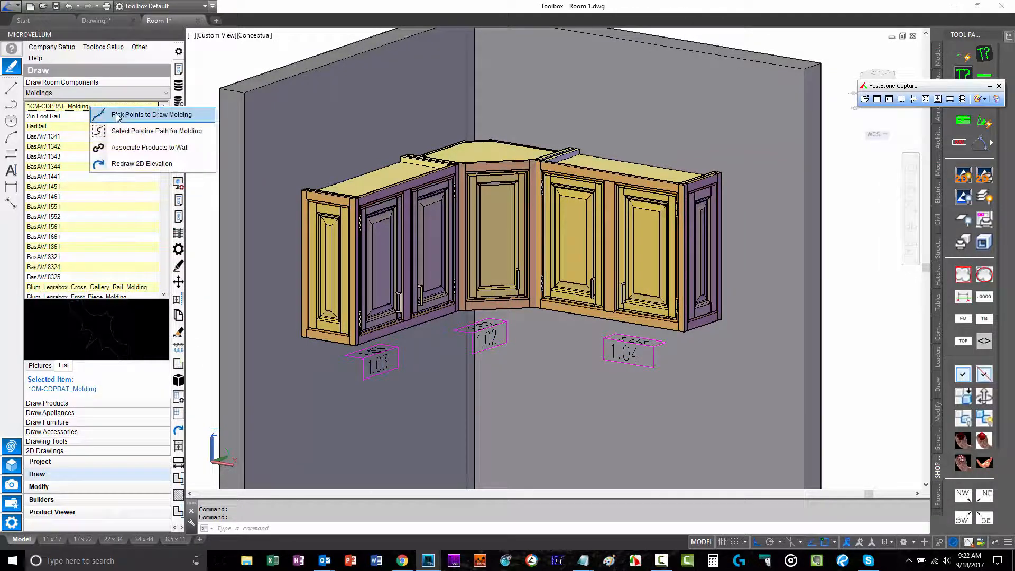
Redraw 1CM-CDPBAT_Molding by picked points at 84 height, adding each segment to the project.
left_click(150, 115)
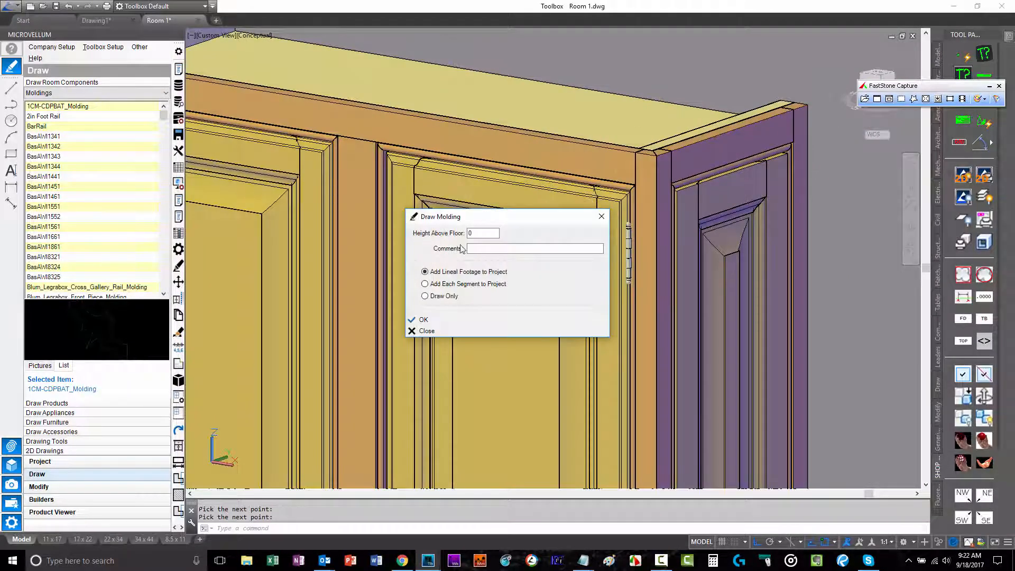
type("84")
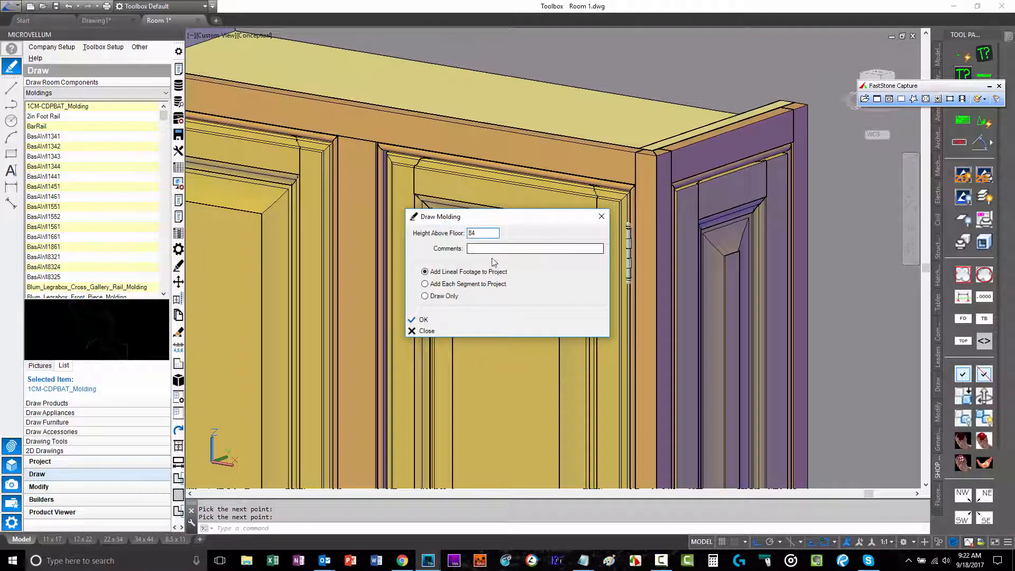
left_click(425, 283)
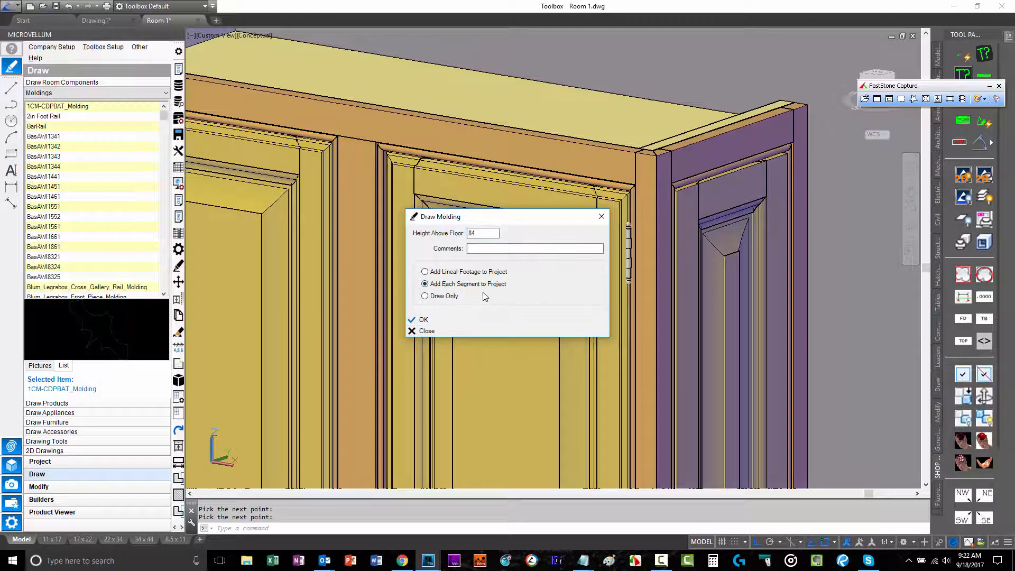
mouse_move(437, 300)
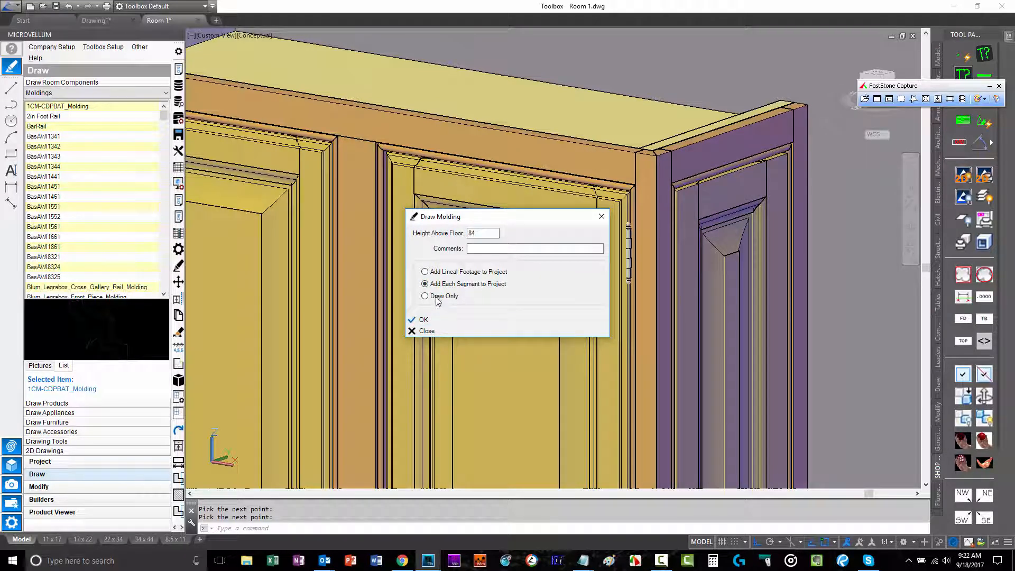
mouse_move(486, 279)
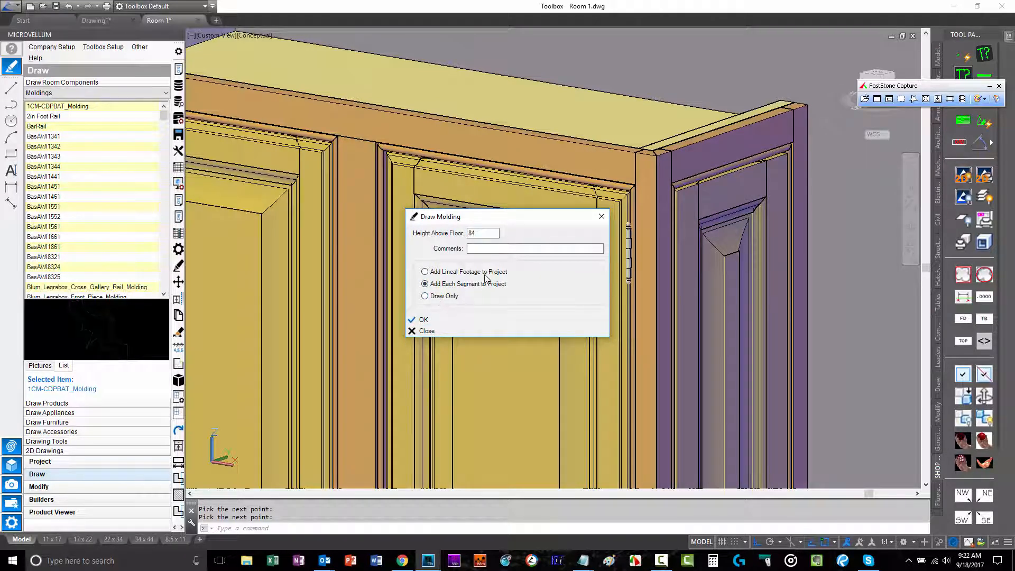
mouse_move(433, 315)
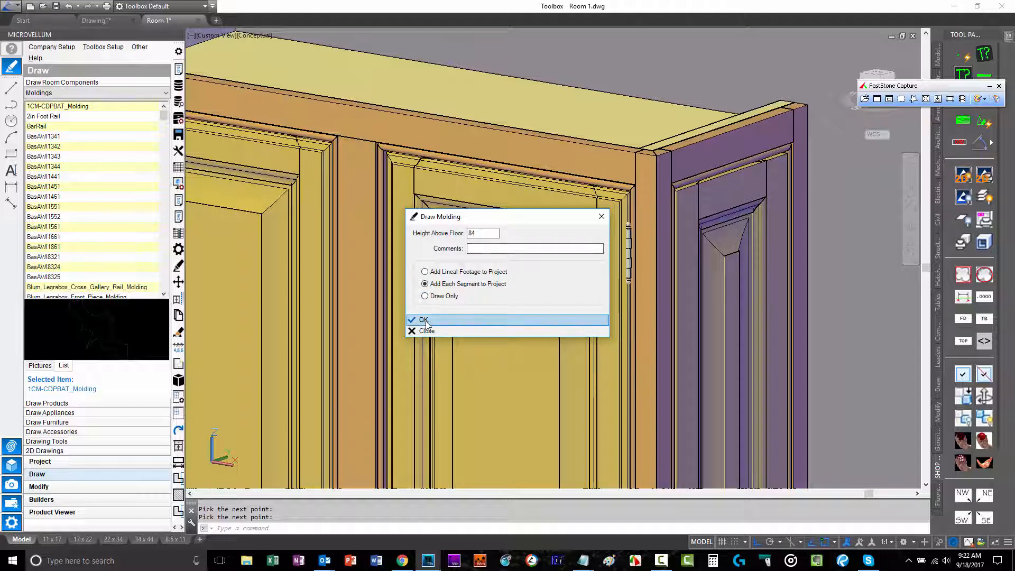
left_click(423, 319)
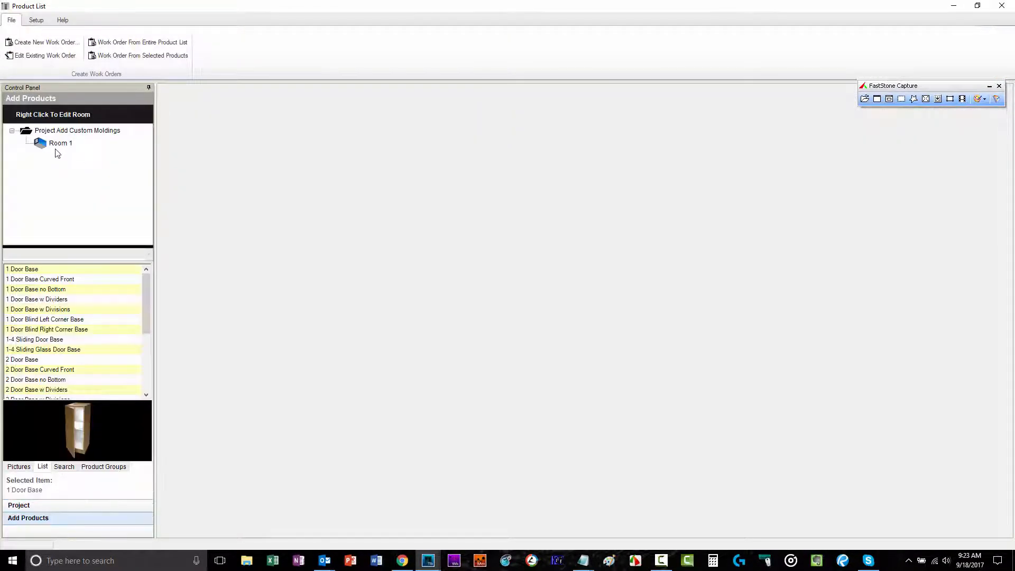
Check Molding 1.06's five part lengths (13, 36, 15.5563, 36, 13) in Room 1.
left_click(60, 143)
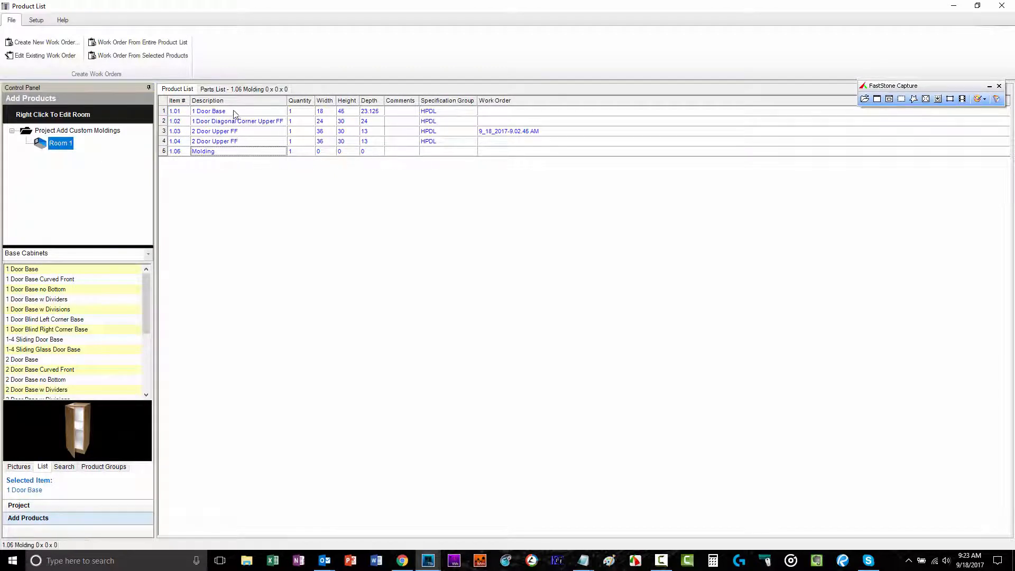
left_click(243, 89)
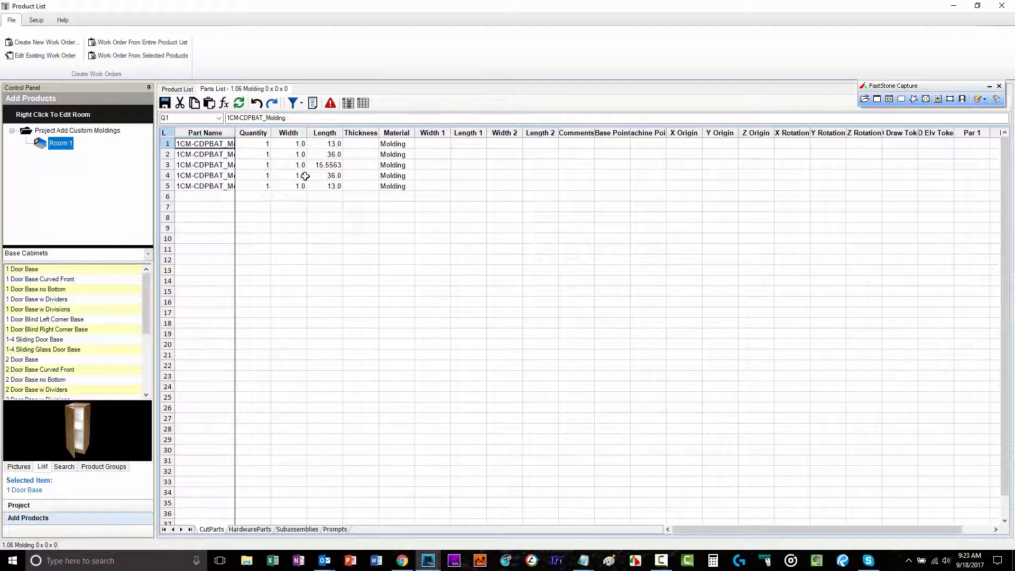
left_click_drag(324, 143, 324, 187)
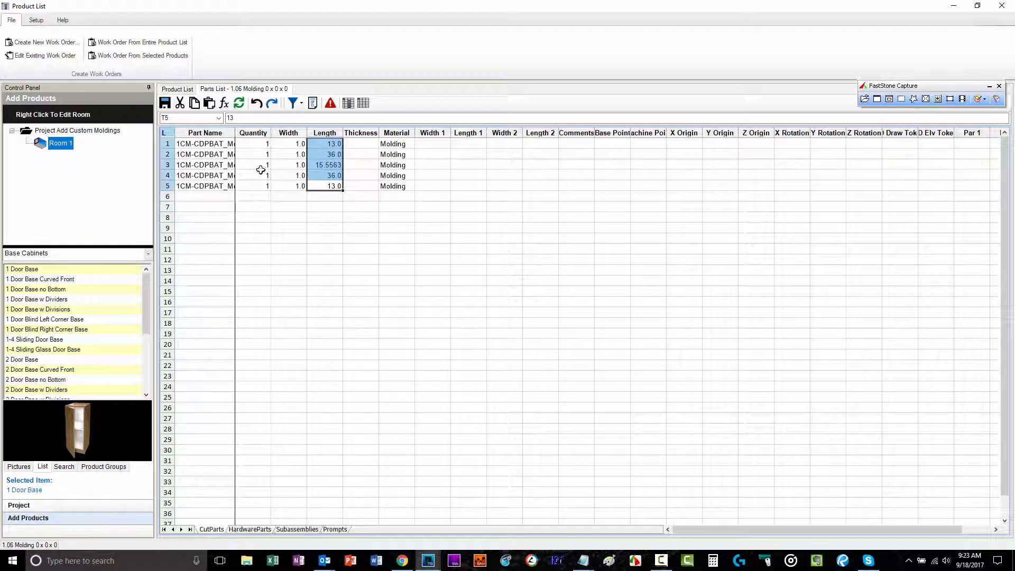
left_click(177, 89)
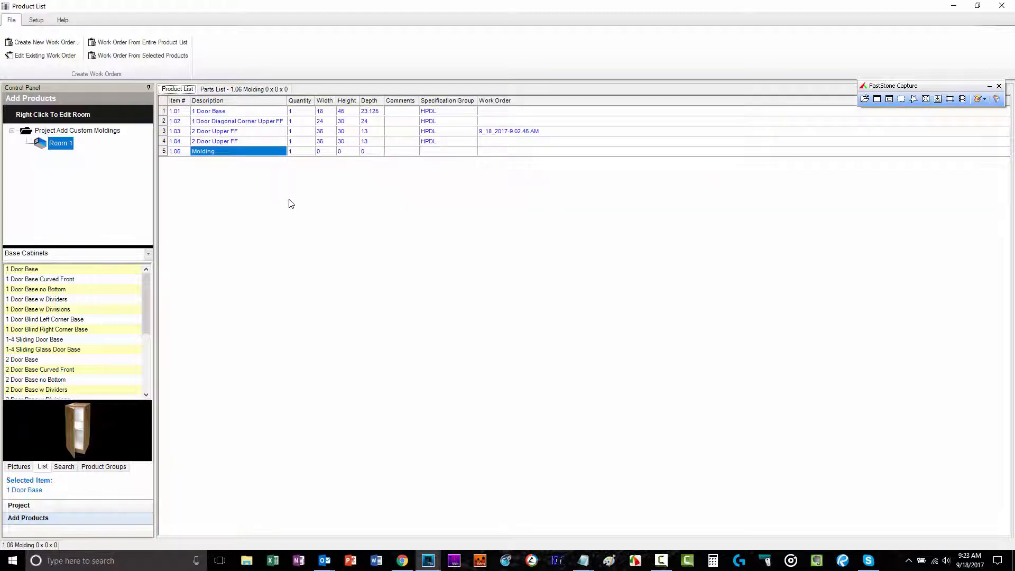